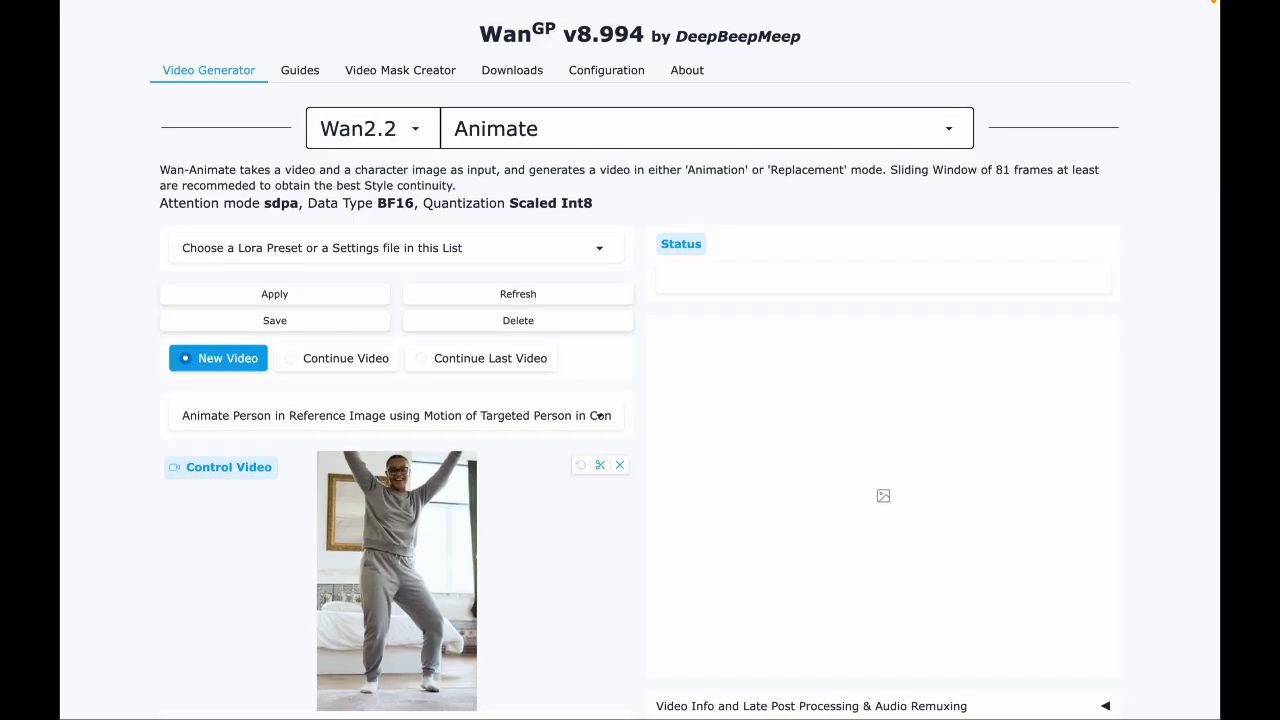
Step: Scroll to the Status panel and view the generated Animate video (18m 33s generation time)
scroll("down", 3)
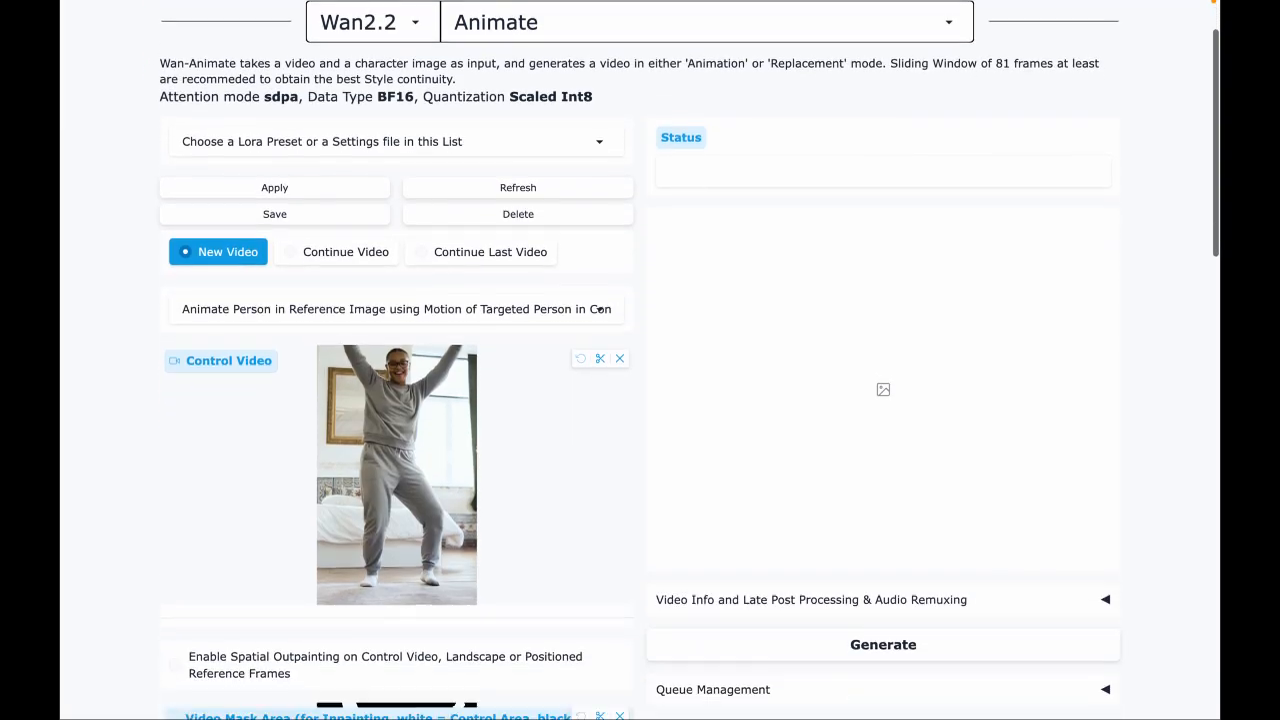
scroll("down", 3)
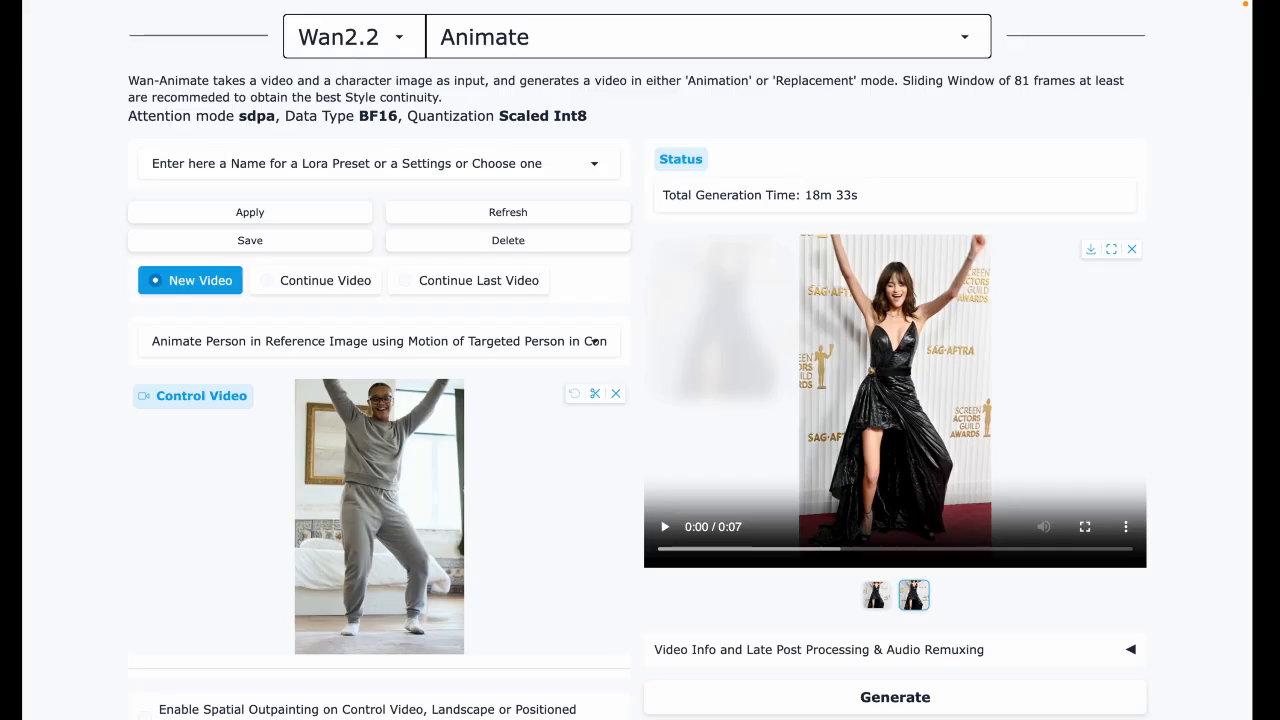
left_click(664, 526)
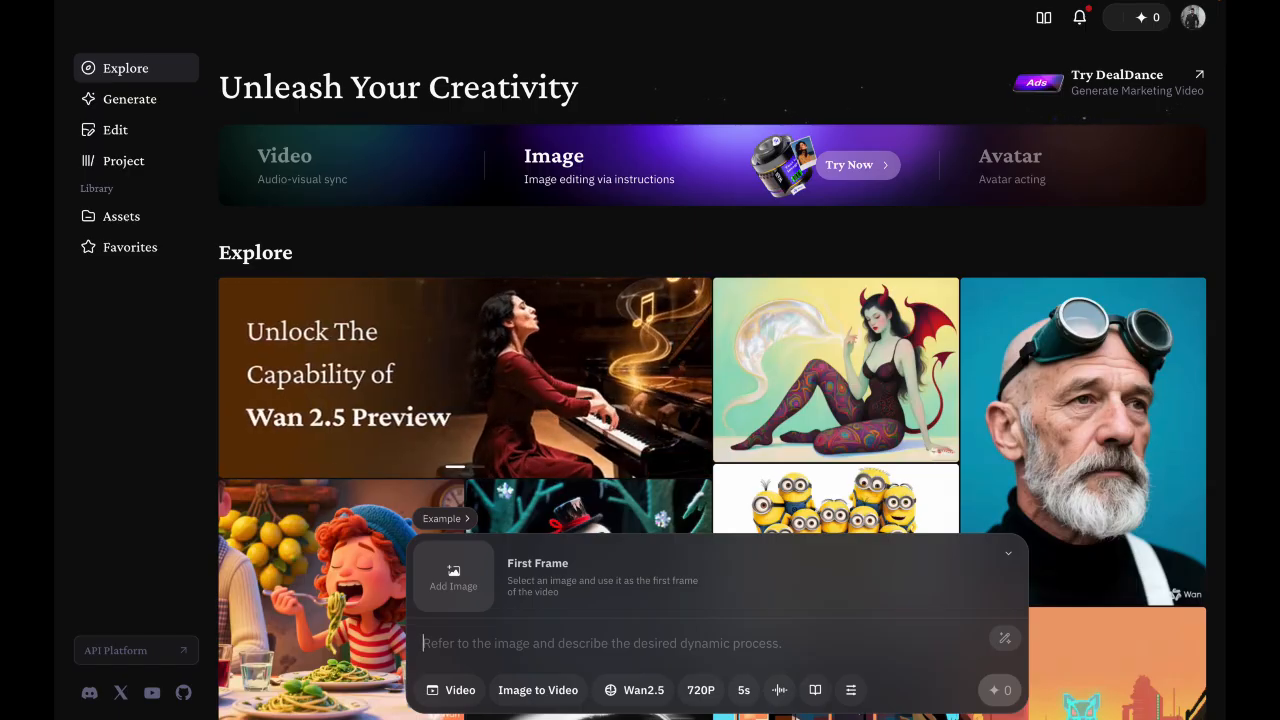
scroll("down", 3)
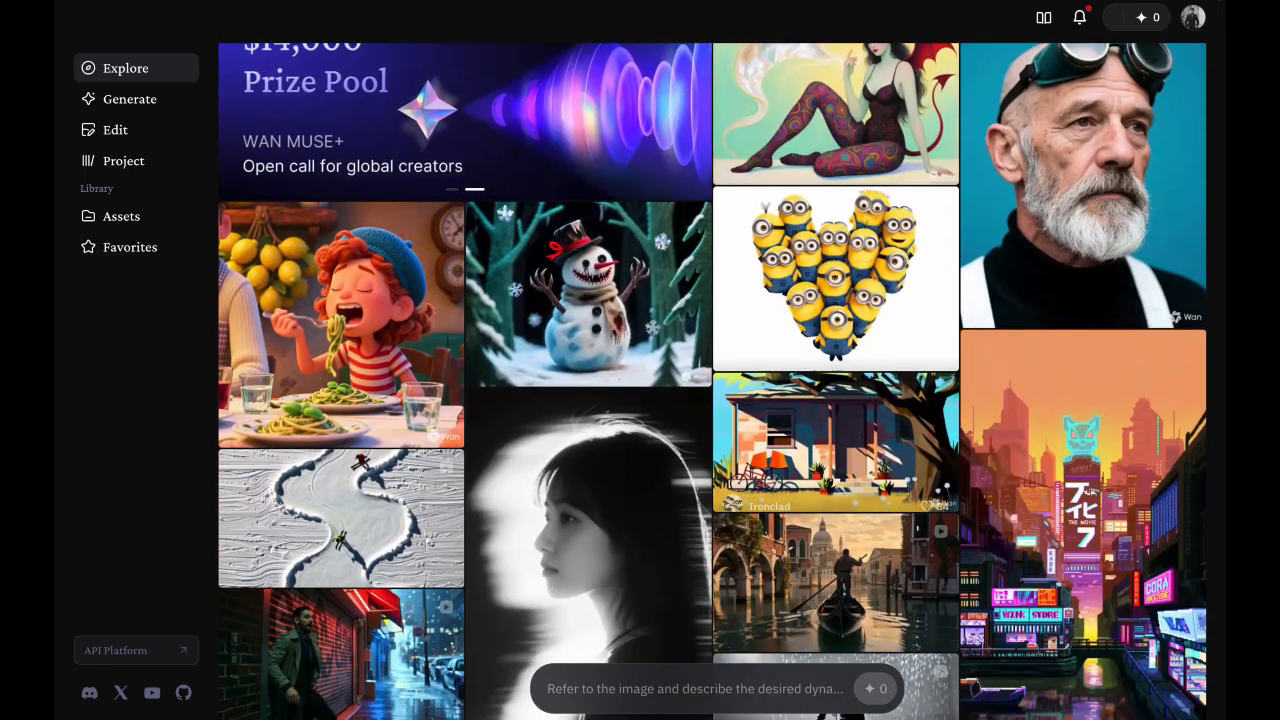
scroll("down", 3)
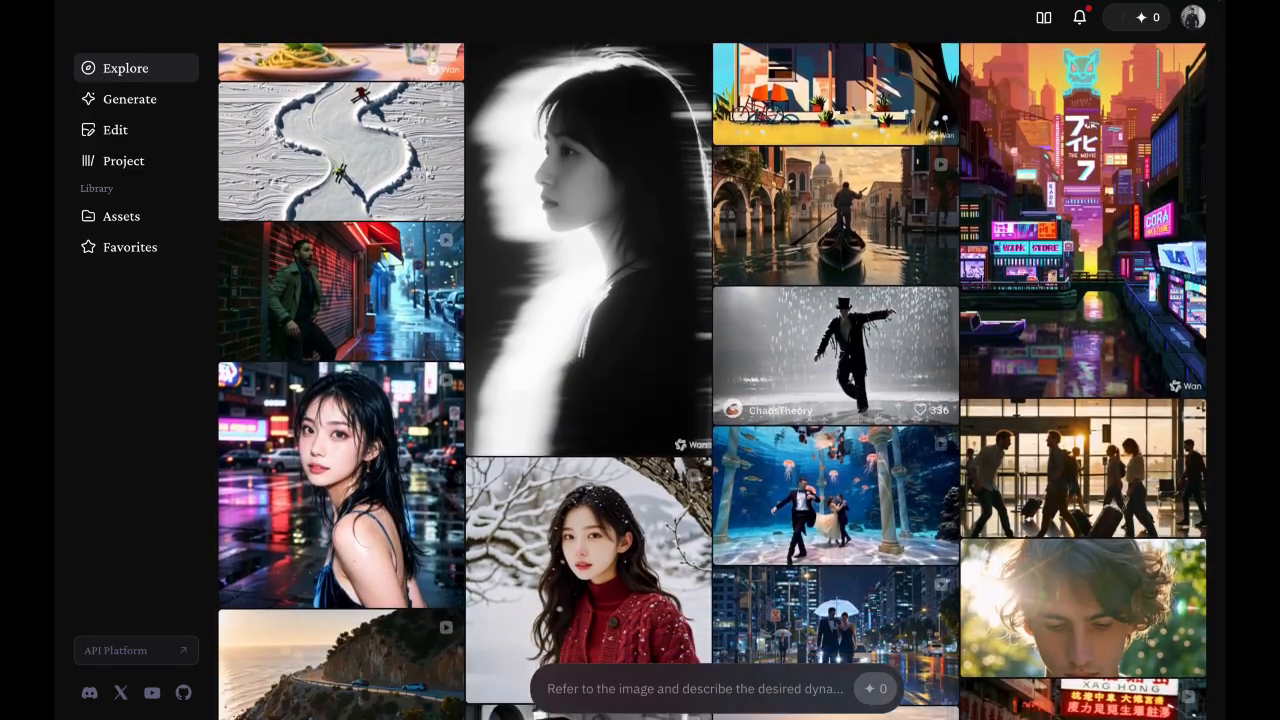
scroll("down", 3)
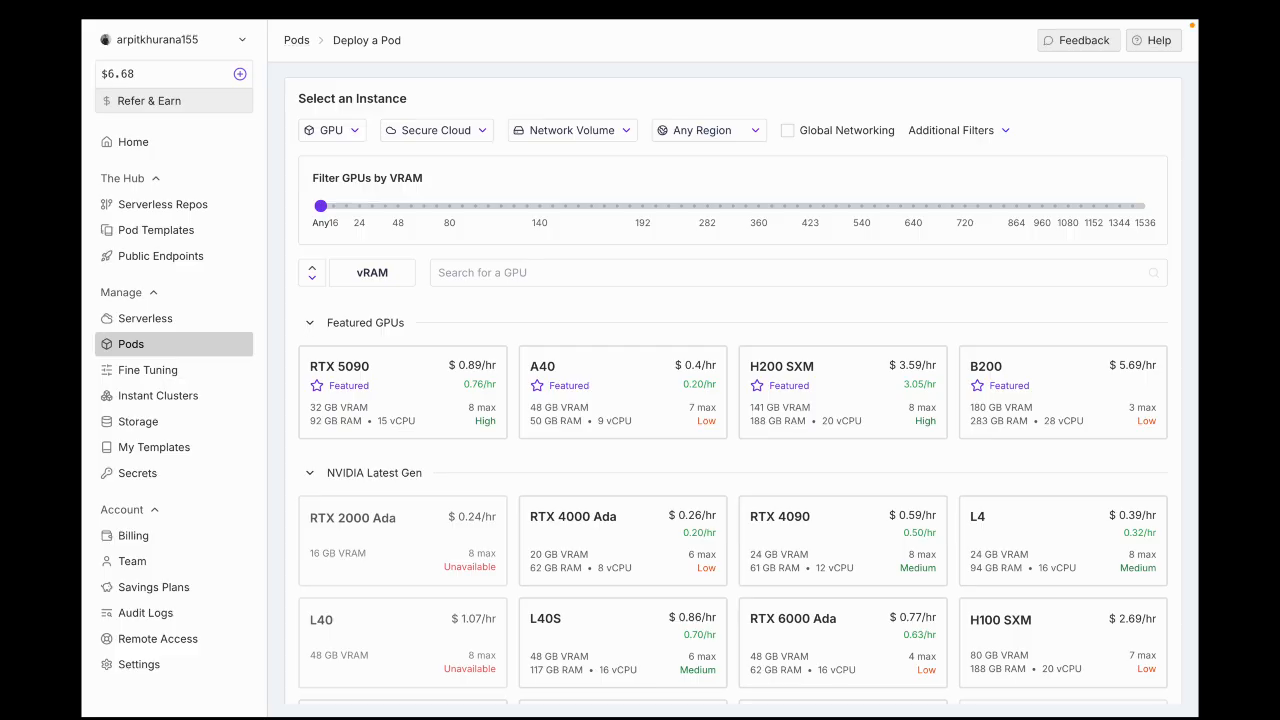
mouse_move(622, 390)
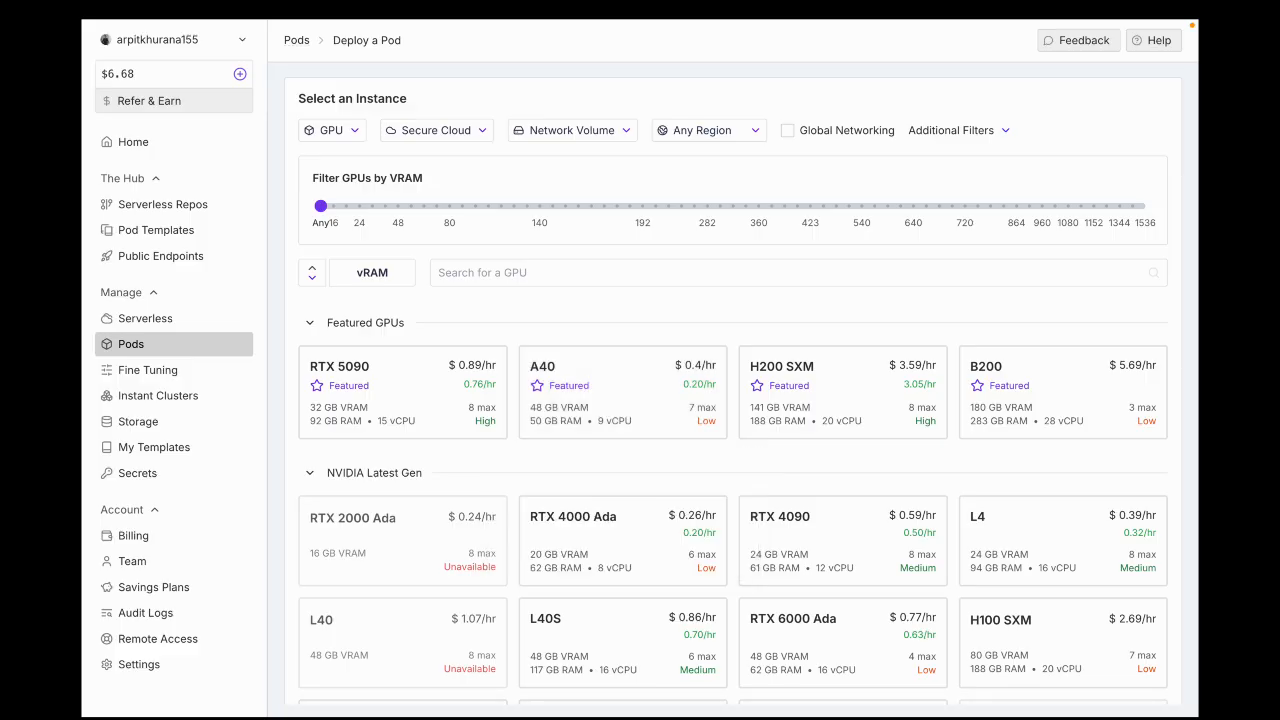
scroll("down", 3)
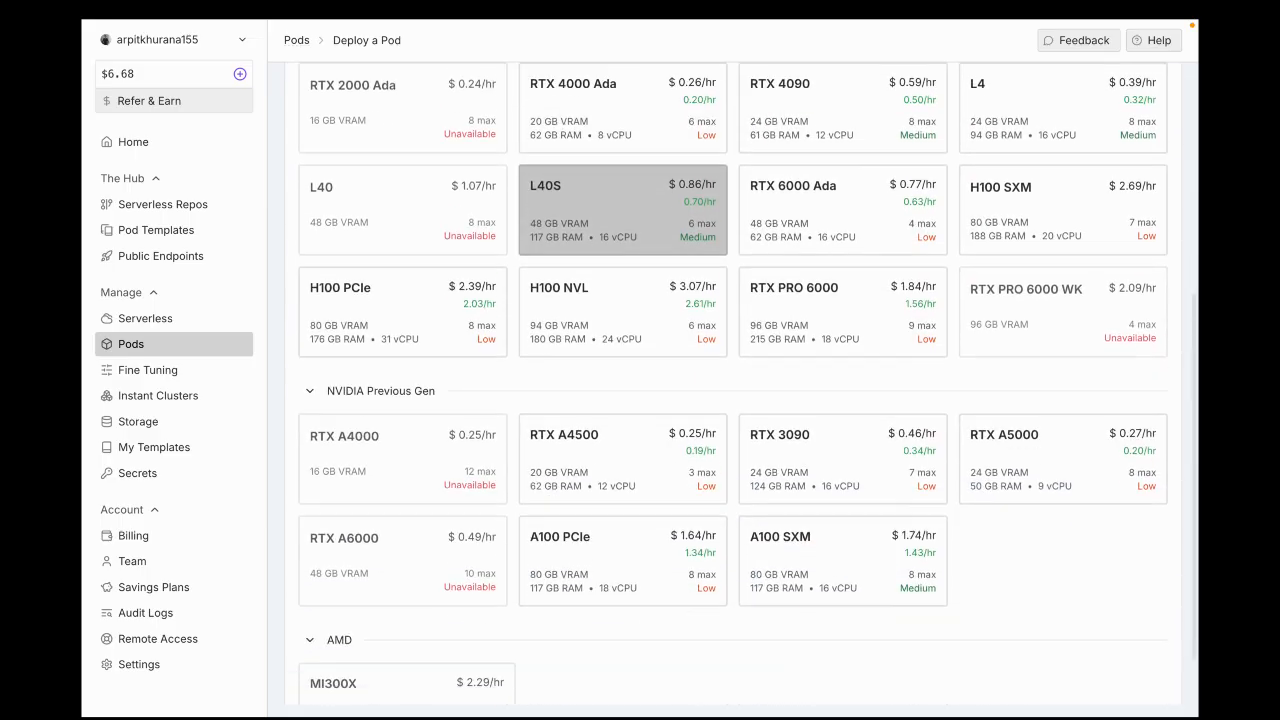
scroll("down", 3)
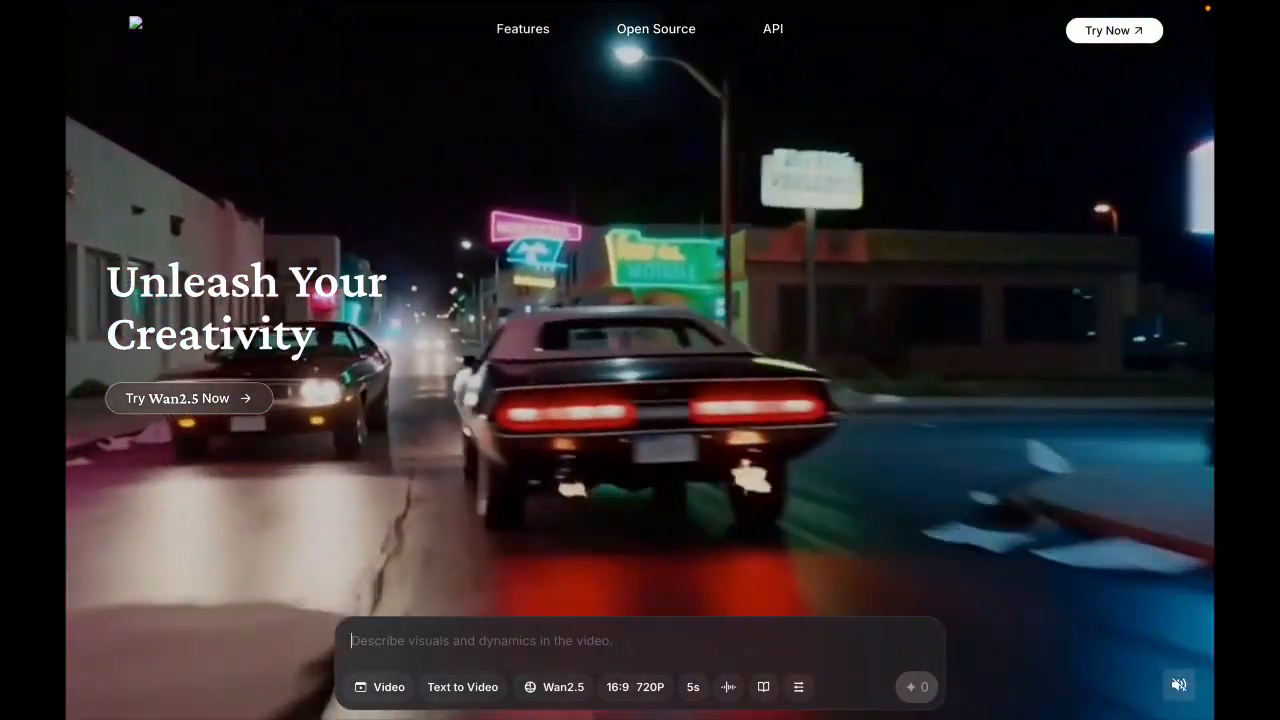
Step: Switch creation to Avatar mode and list its functions: Speech to Video, Character Swap, Photo Animate
left_click(380, 688)
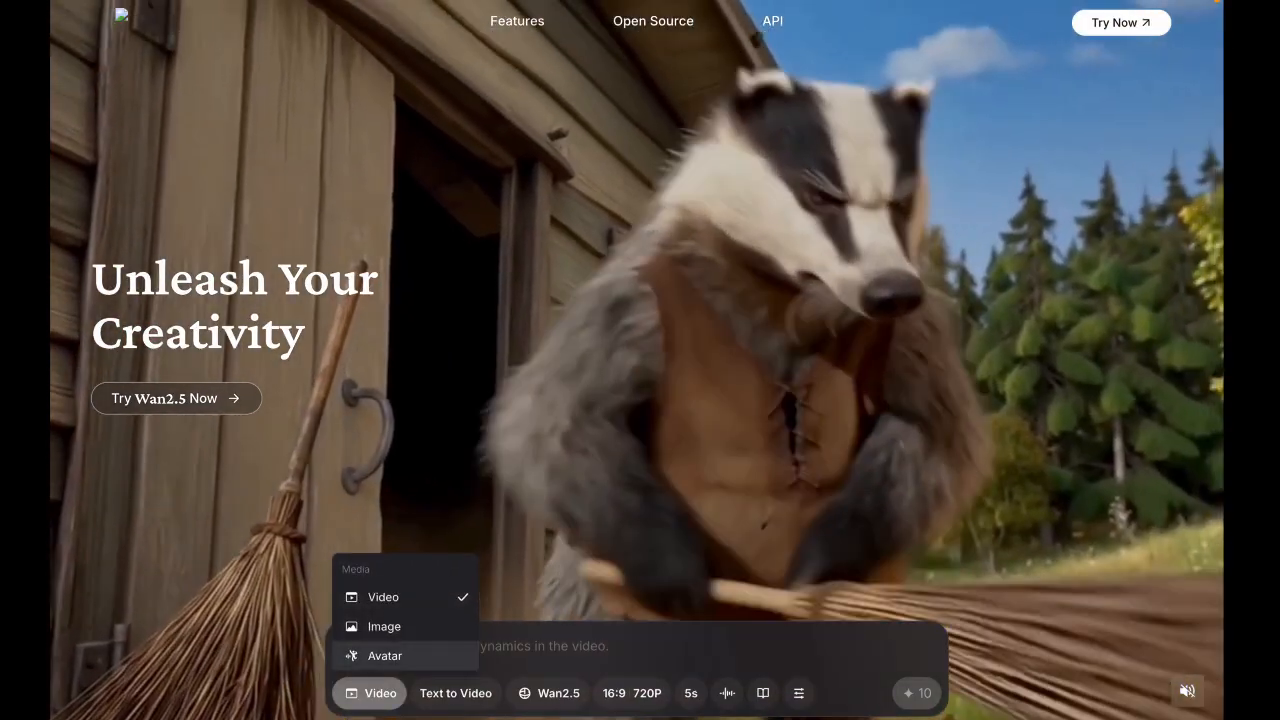
left_click(384, 656)
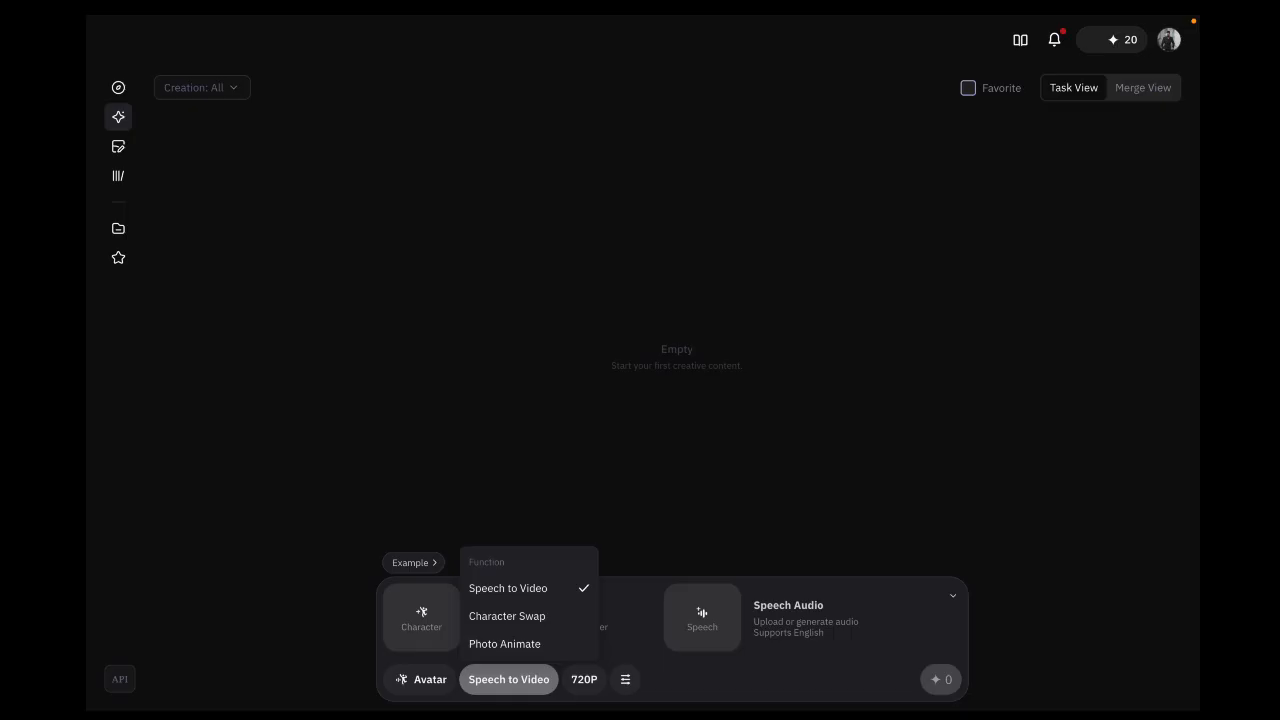
left_click(508, 616)
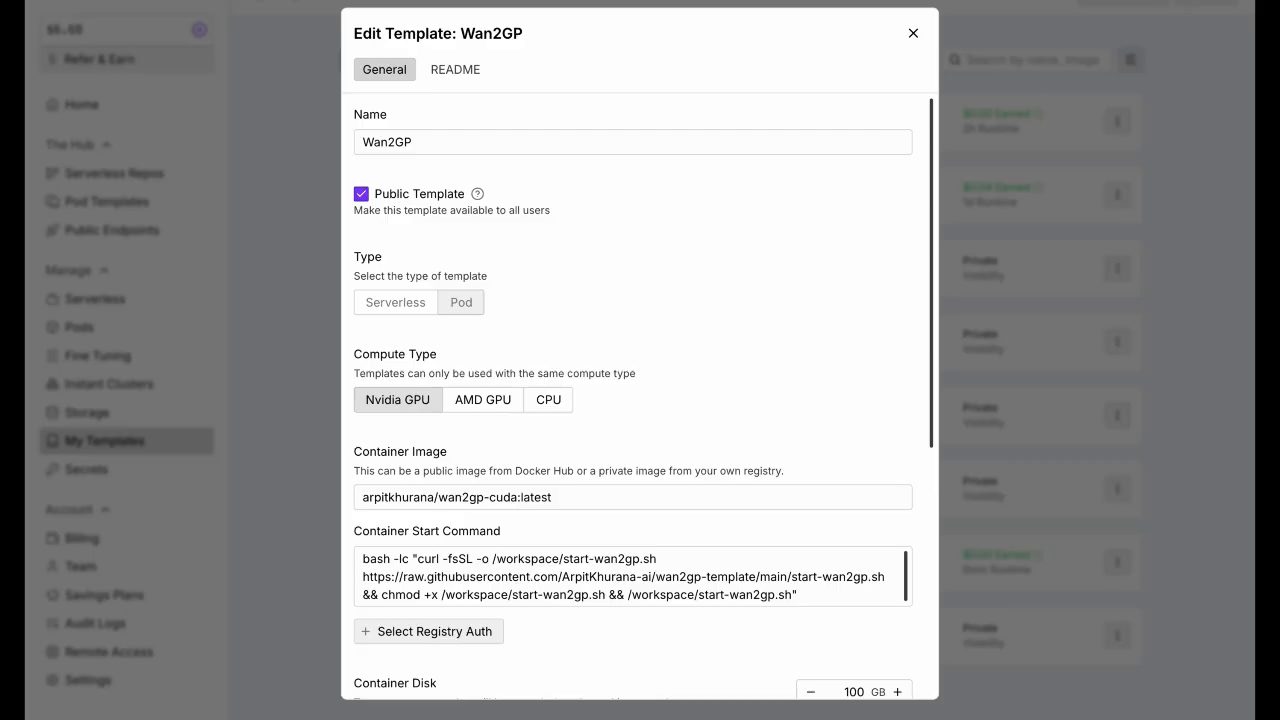
Step: Review the Wan2GP template's General settings, then its README feature list and quick-start steps
scroll("down", 3)
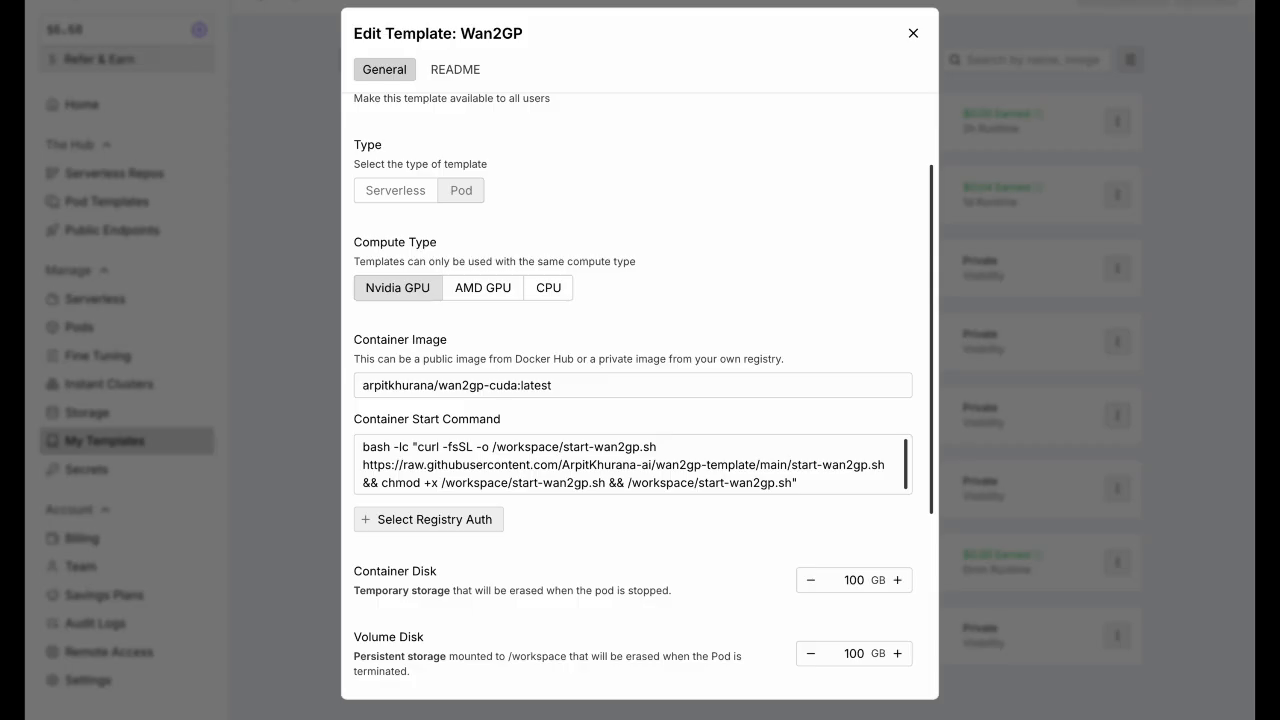
scroll("down", 3)
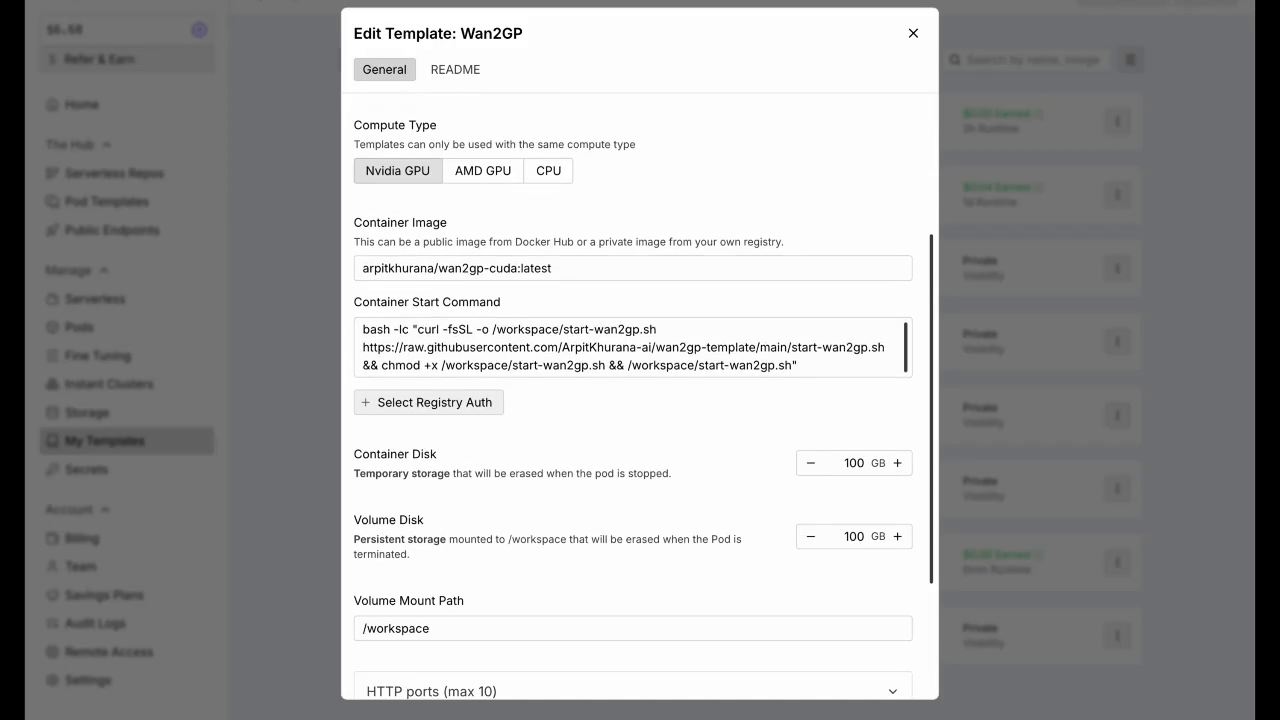
scroll("down", 3)
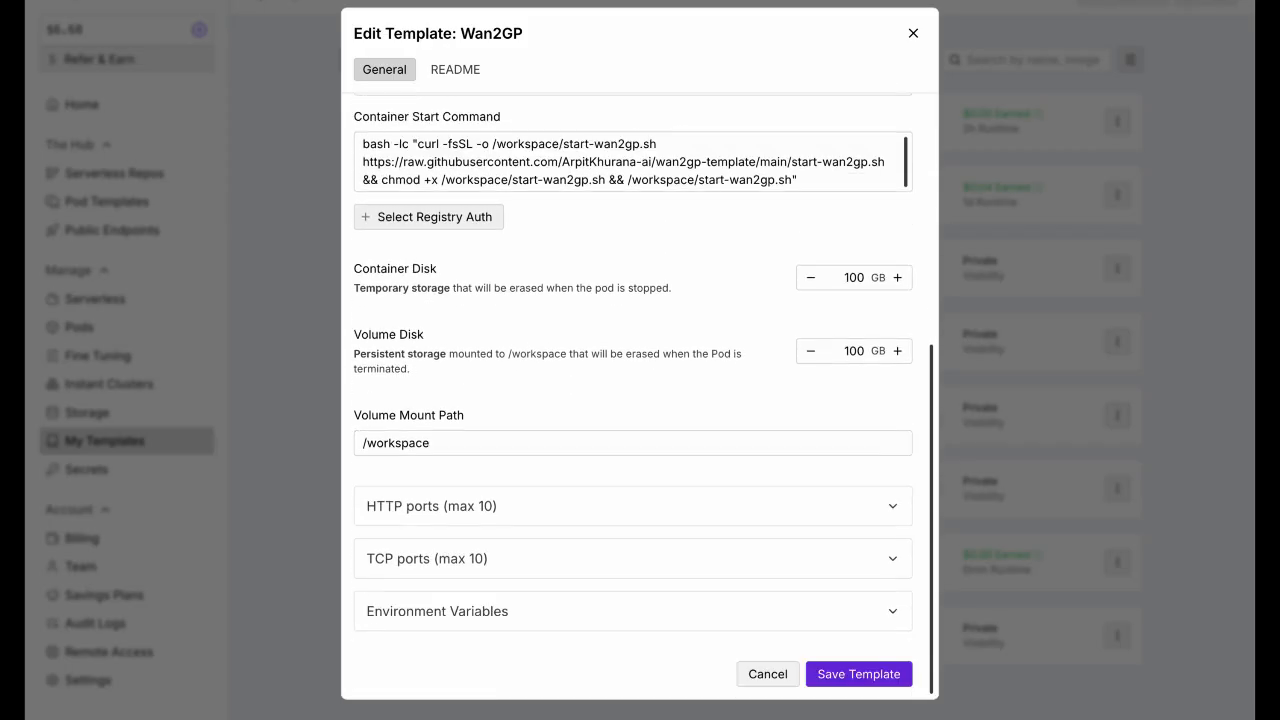
left_click(456, 68)
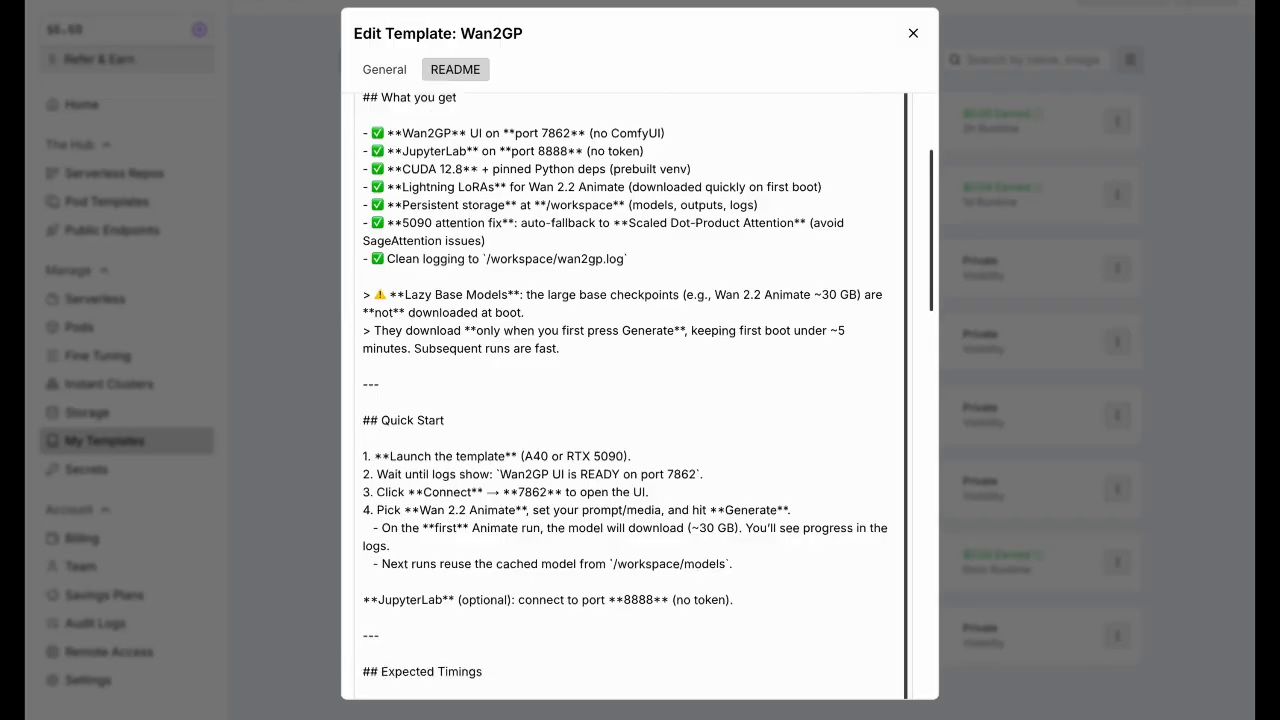
scroll("down", 3)
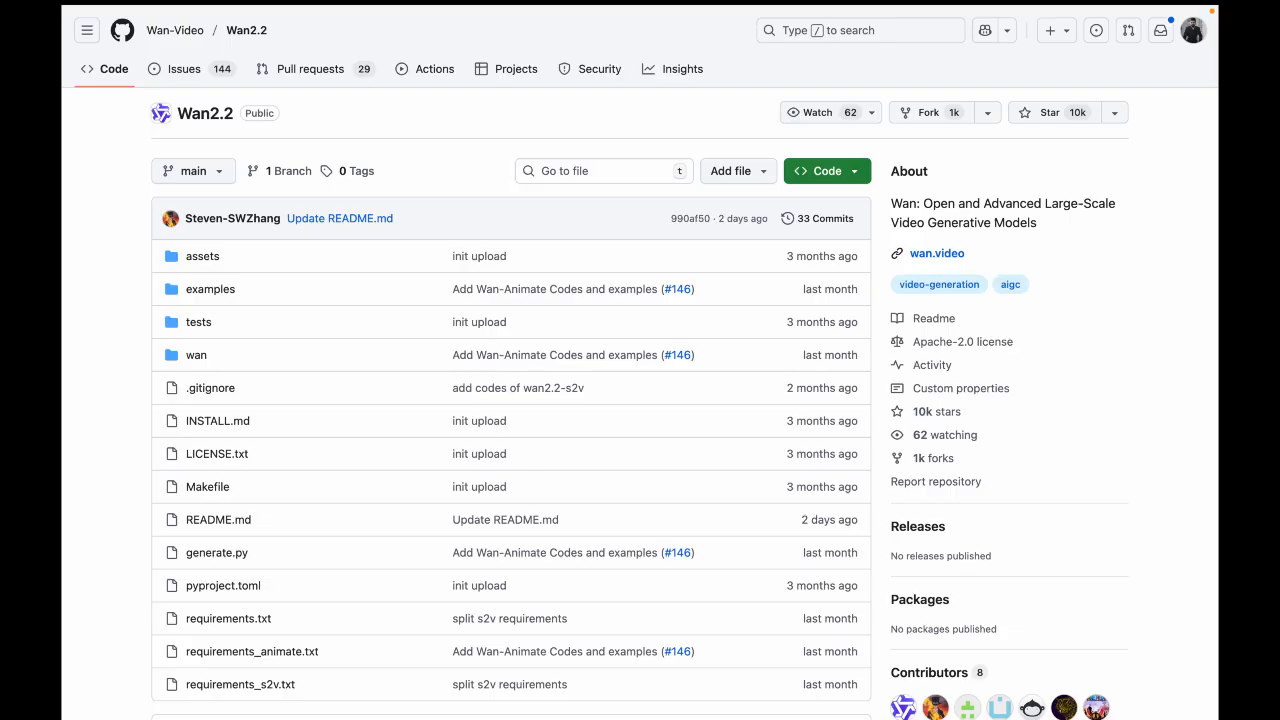
Step: Scroll the Wan-Video/Wan2.2 repository's file list
scroll("down", 3)
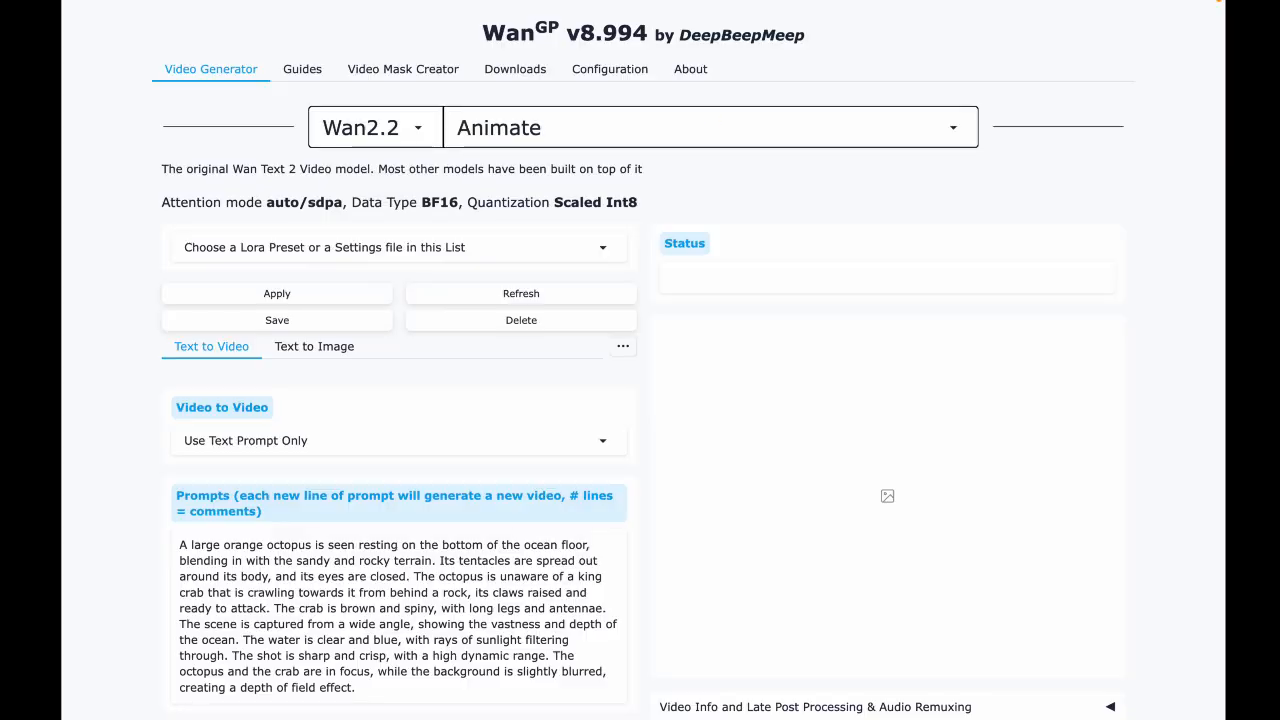
Step: Select the Text2video 14B model, then browse the model families (Wan2.1, Wan2.2, LTX Video, Hunyuan, Flux 1, Qwen)
left_click(708, 128)
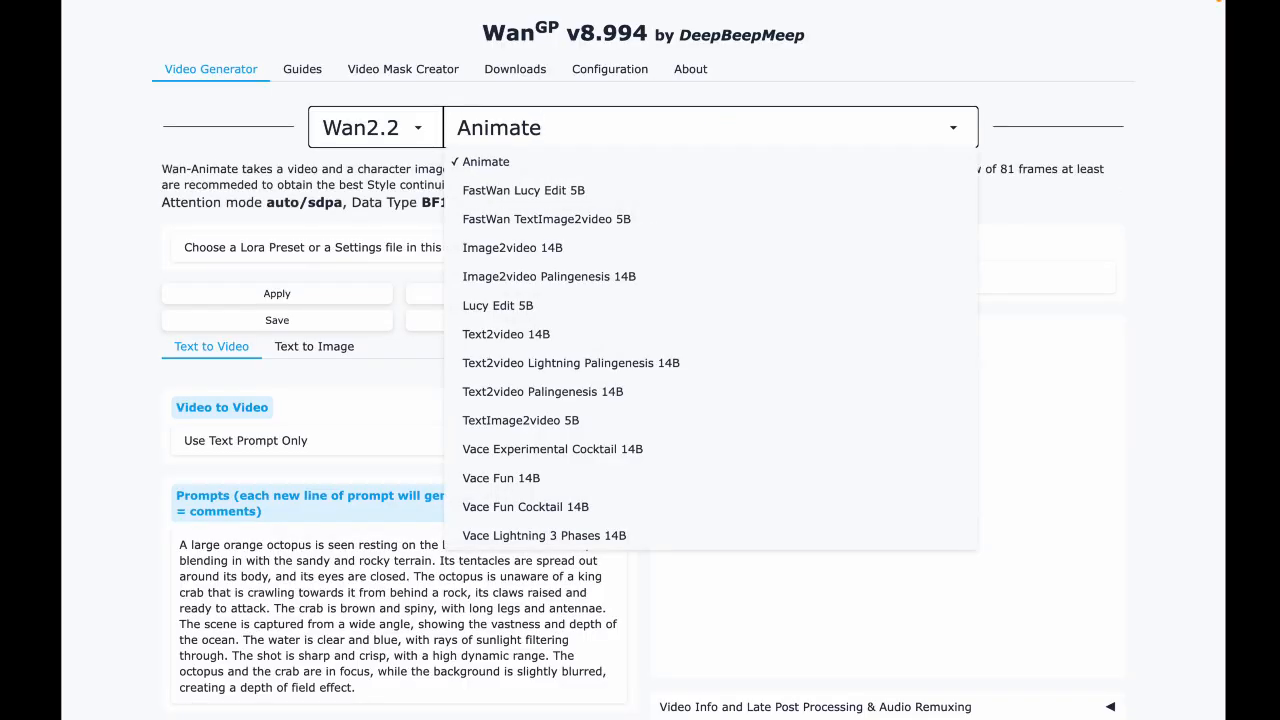
left_click(506, 334)
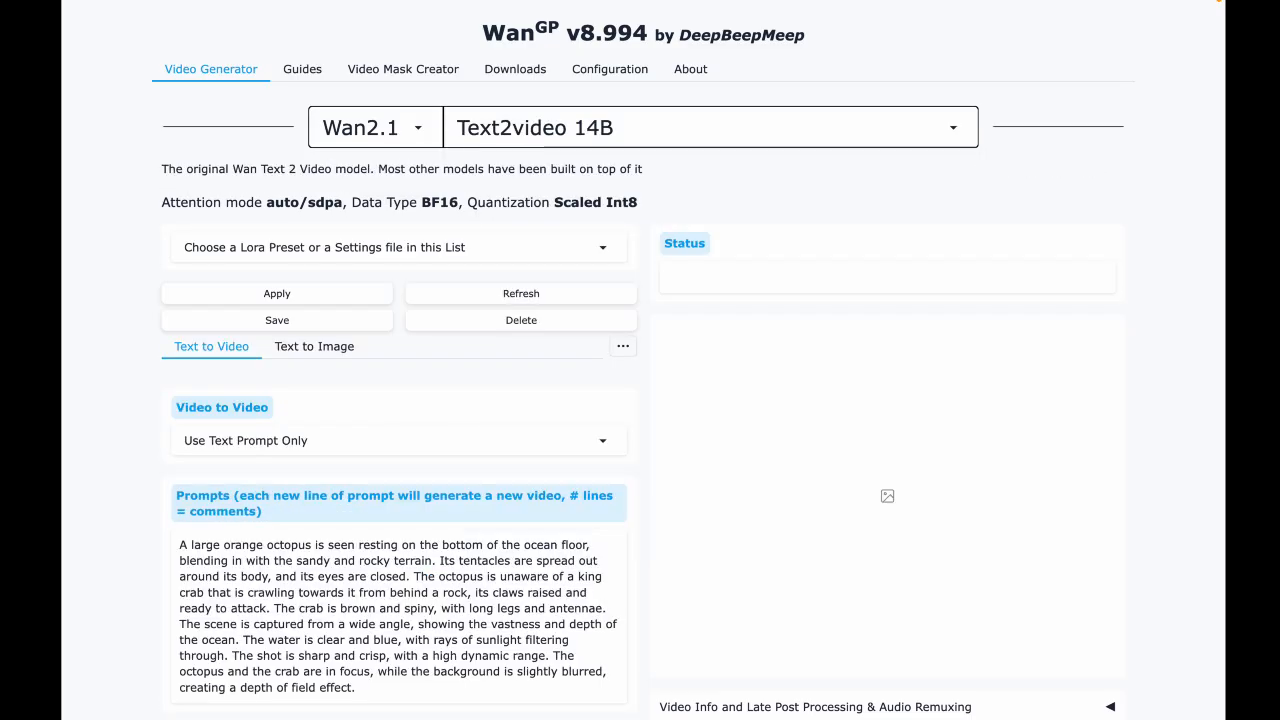
left_click(372, 128)
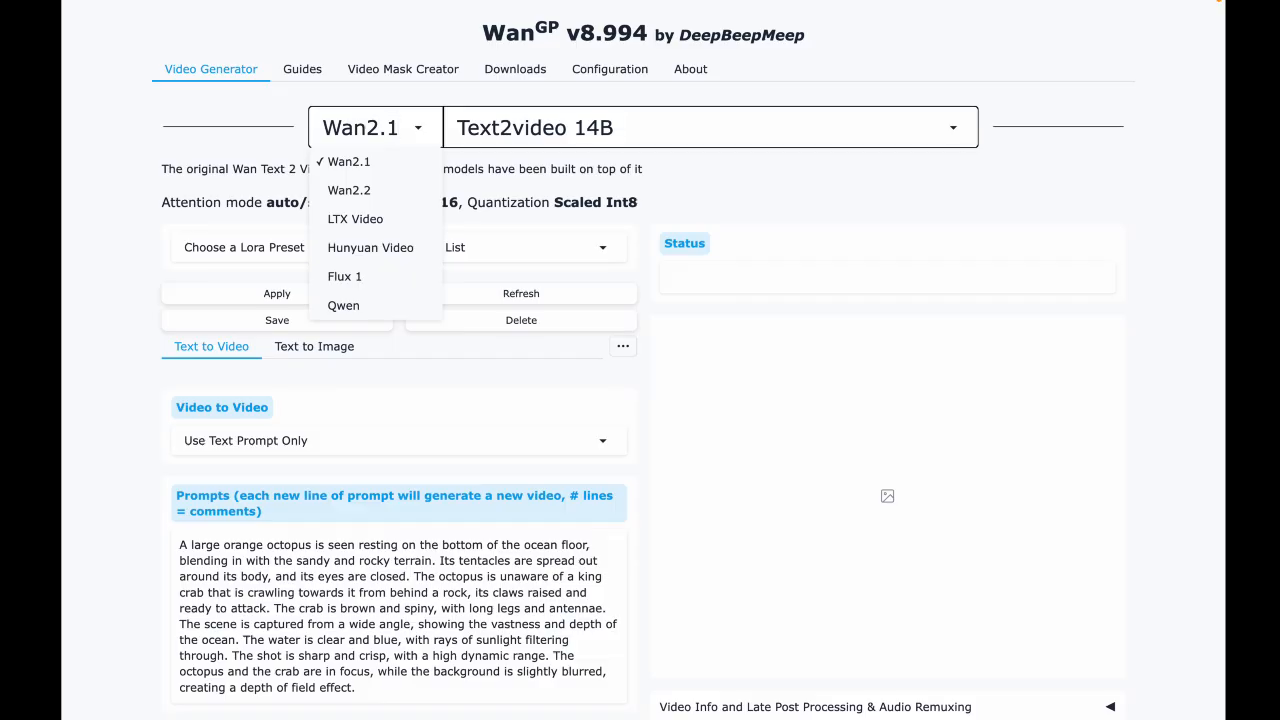
left_click(348, 190)
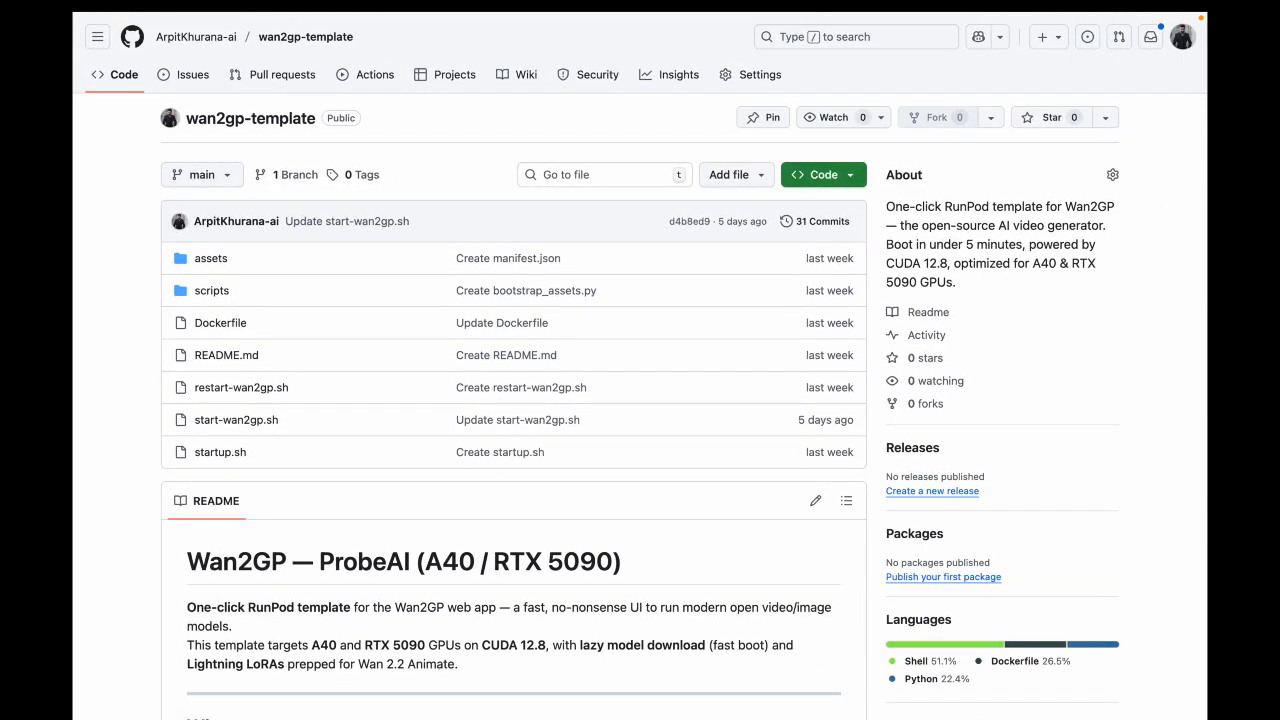
scroll("down", 3)
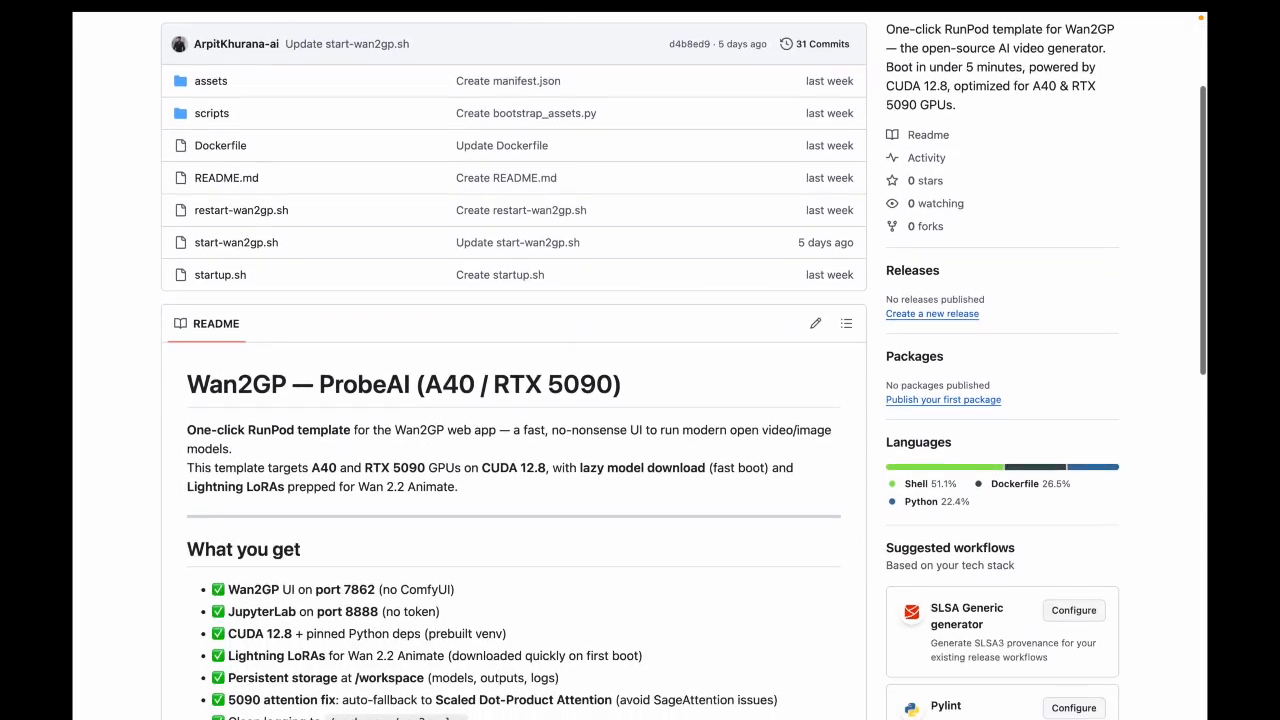
scroll("down", 3)
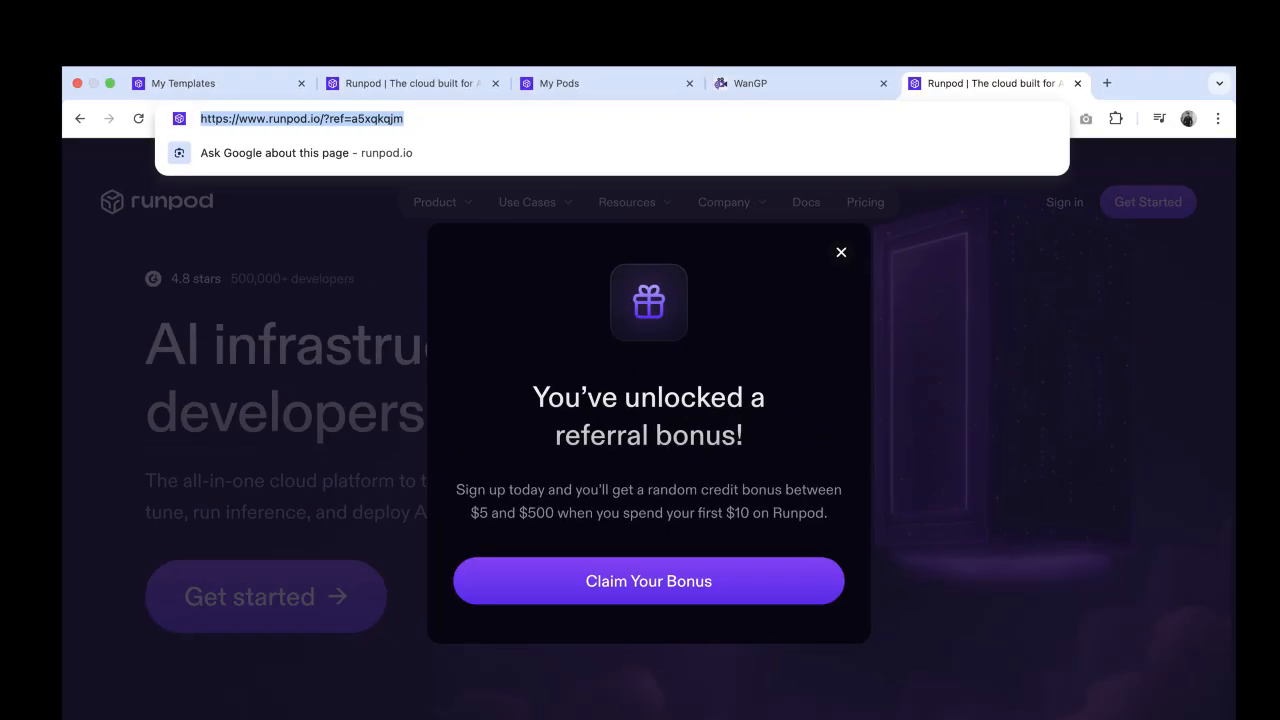
Step: On the Deploy page choose CUDA 12.8, an A40 GPU, pod name Wan Animate, Wan2GP template, On-Demand
left_click(648, 580)
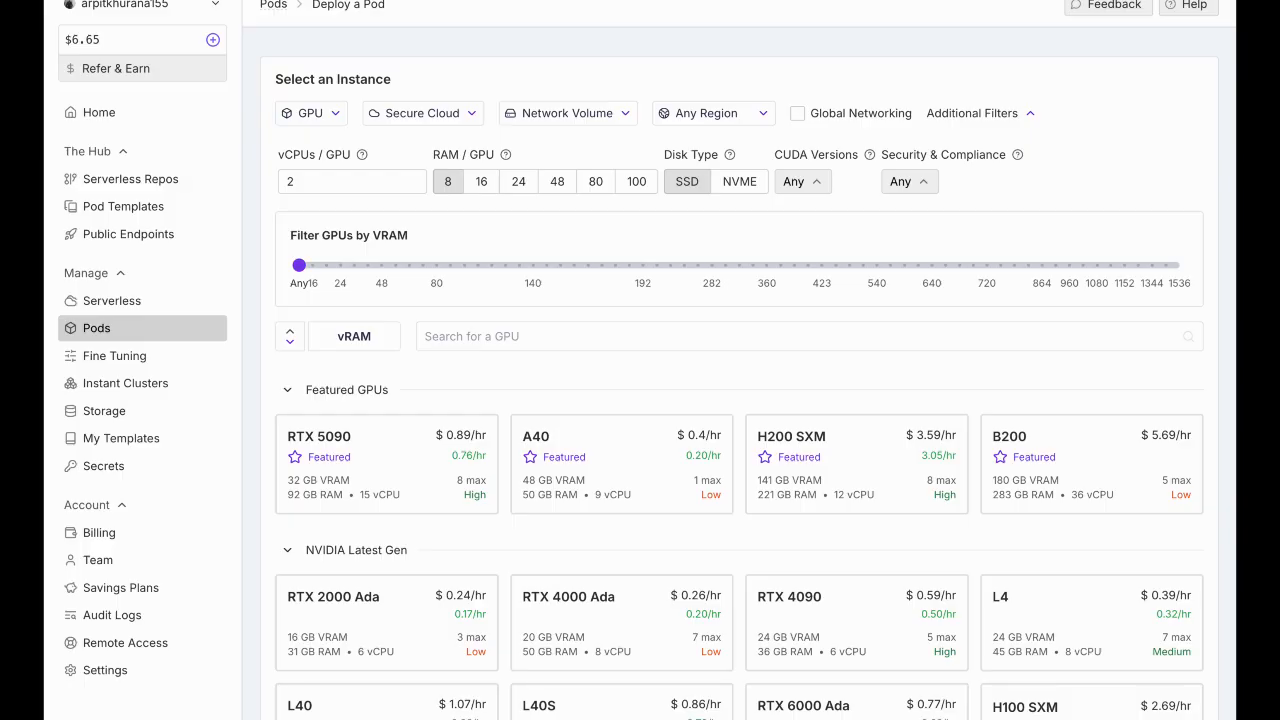
left_click(802, 180)
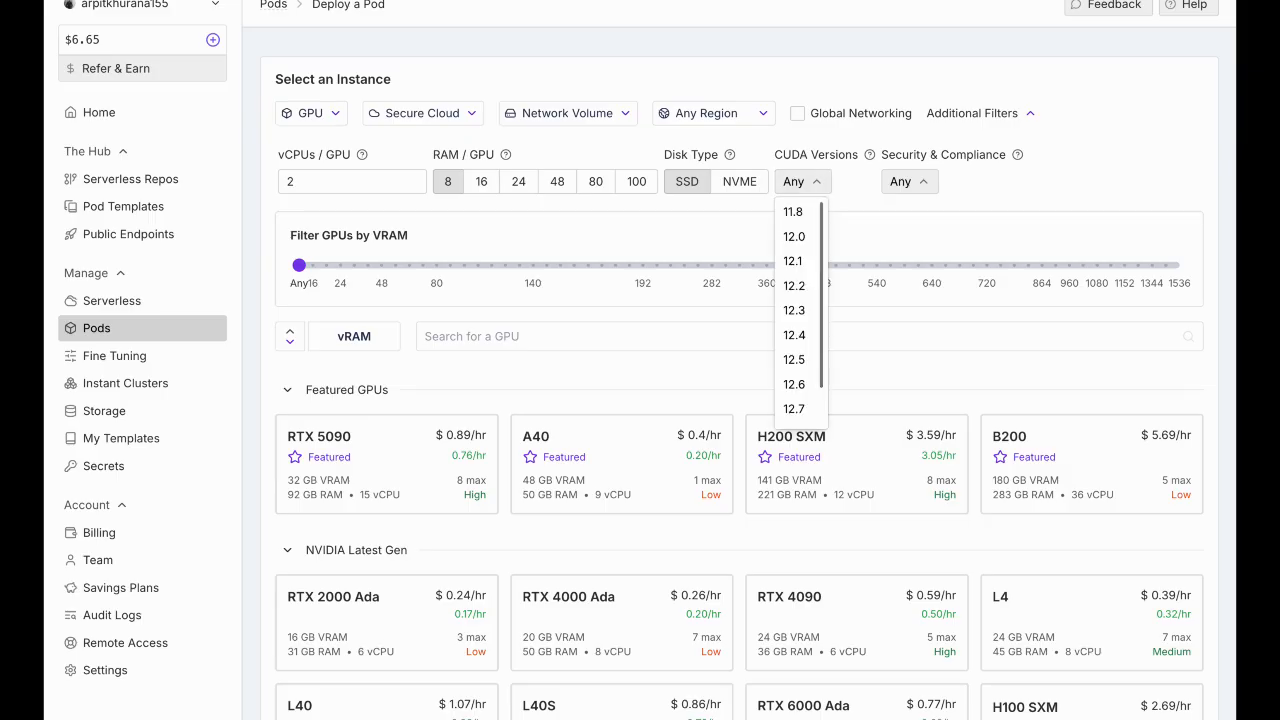
scroll("down", 3)
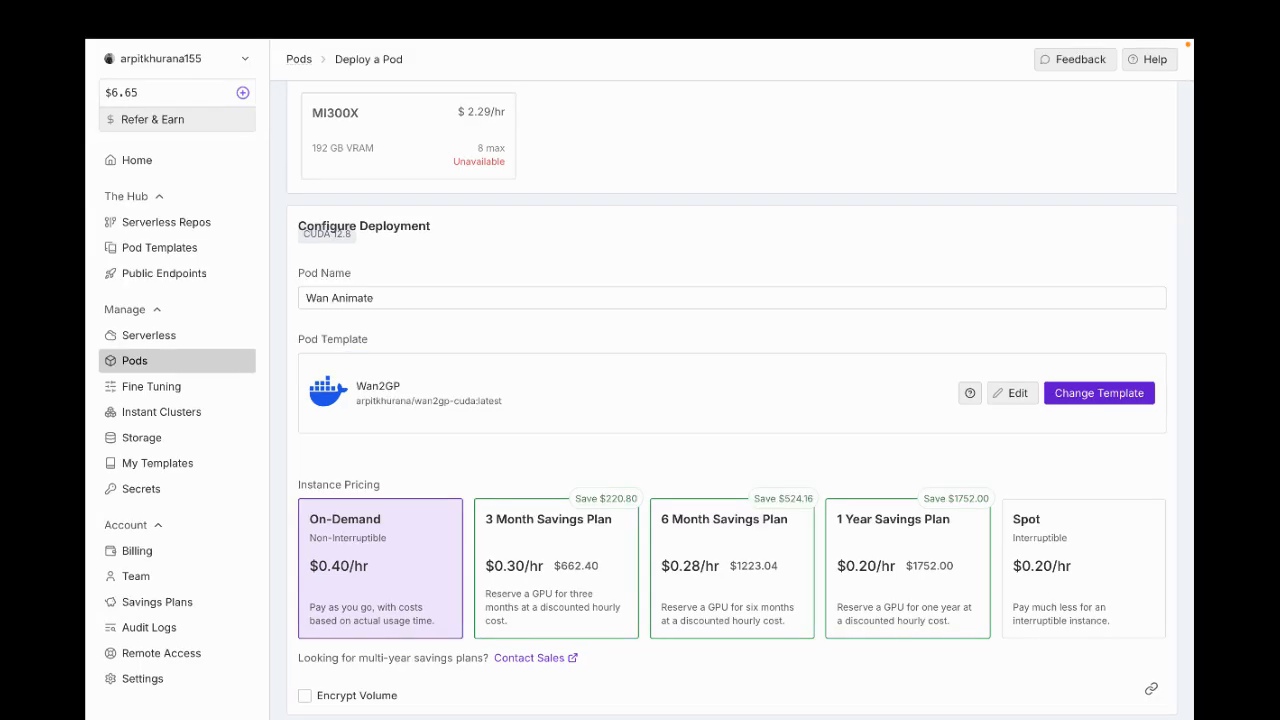
scroll("down", 3)
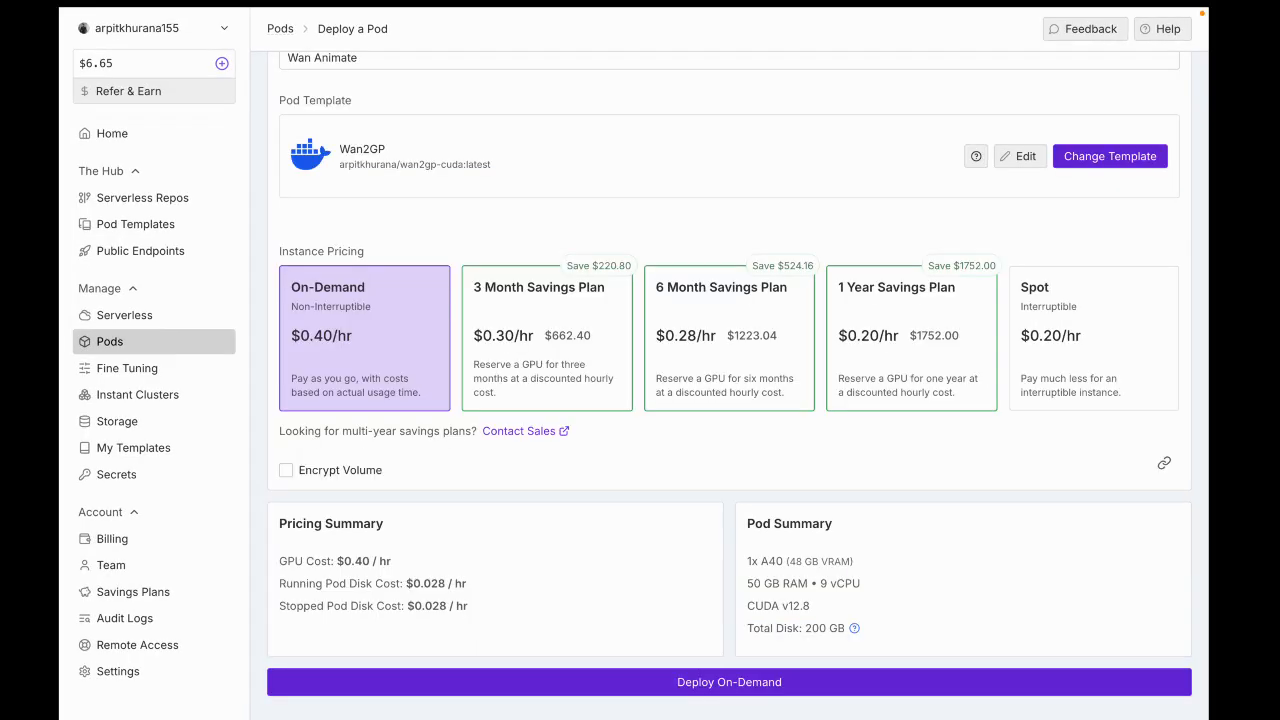
Step: Deploy the pod on demand and check its Logs, Telemetry and Connect options until WanGP reports ready
left_click(728, 680)
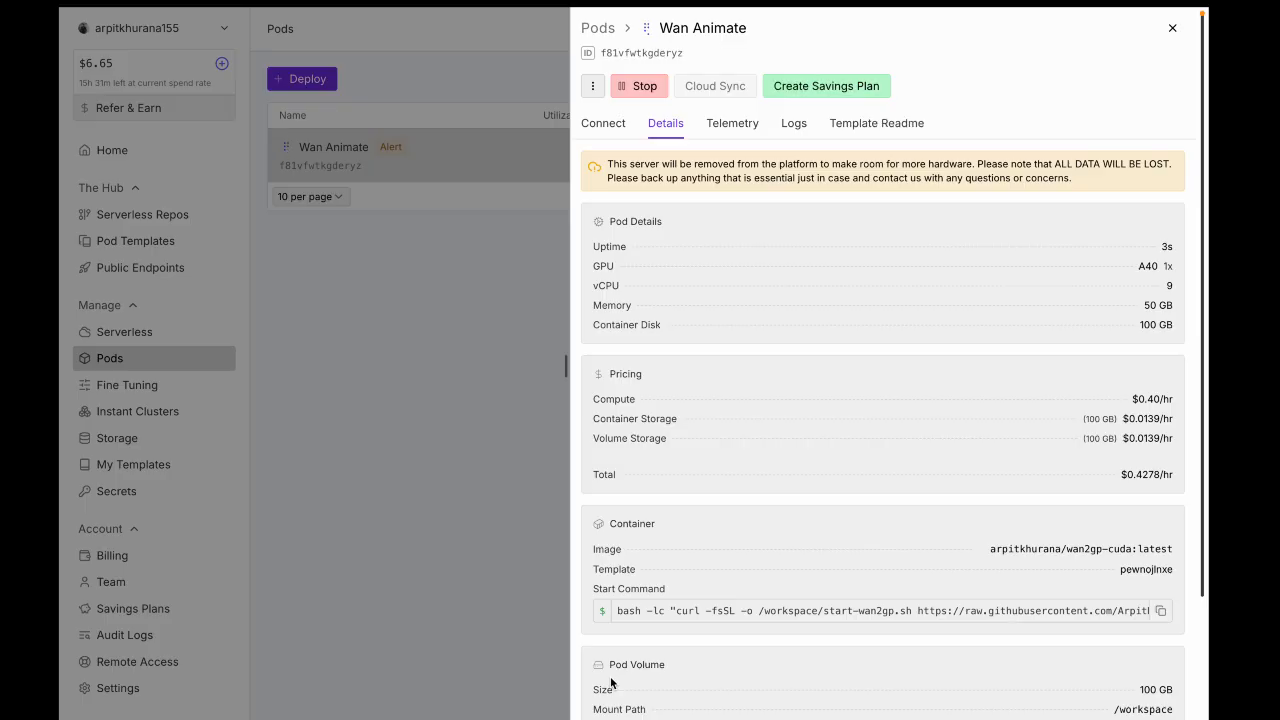
left_click(794, 124)
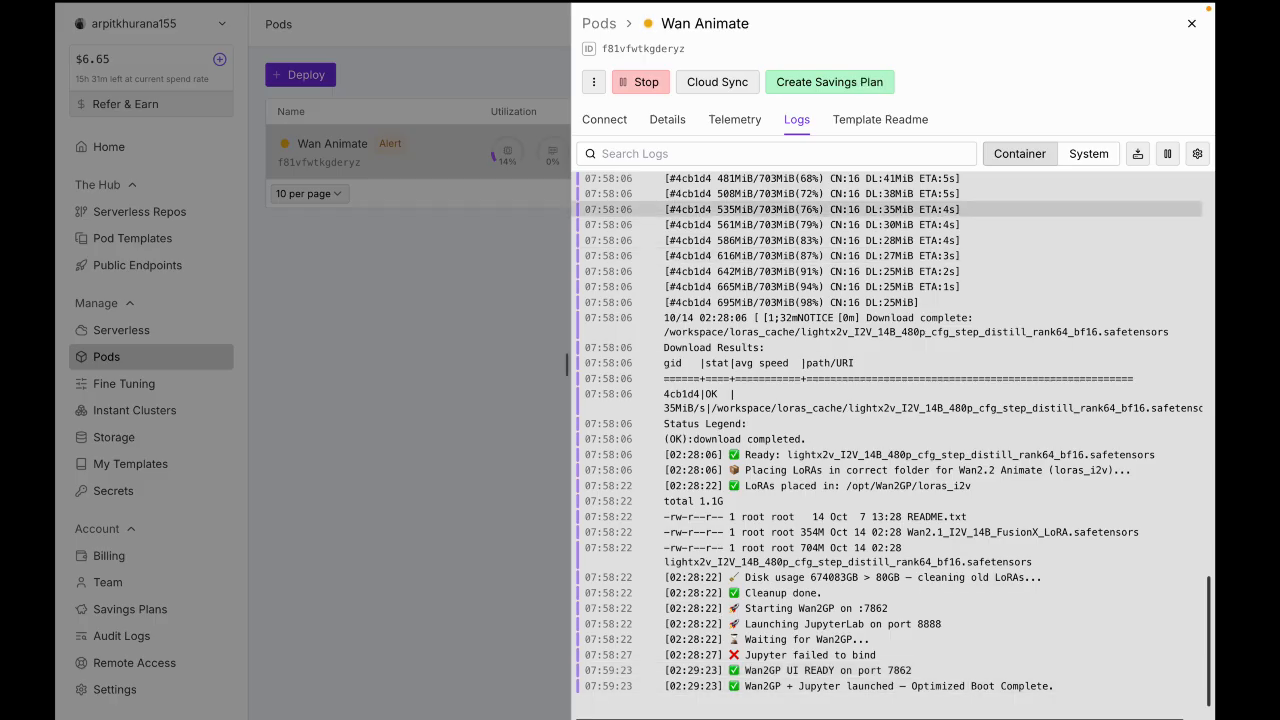
left_click(734, 120)
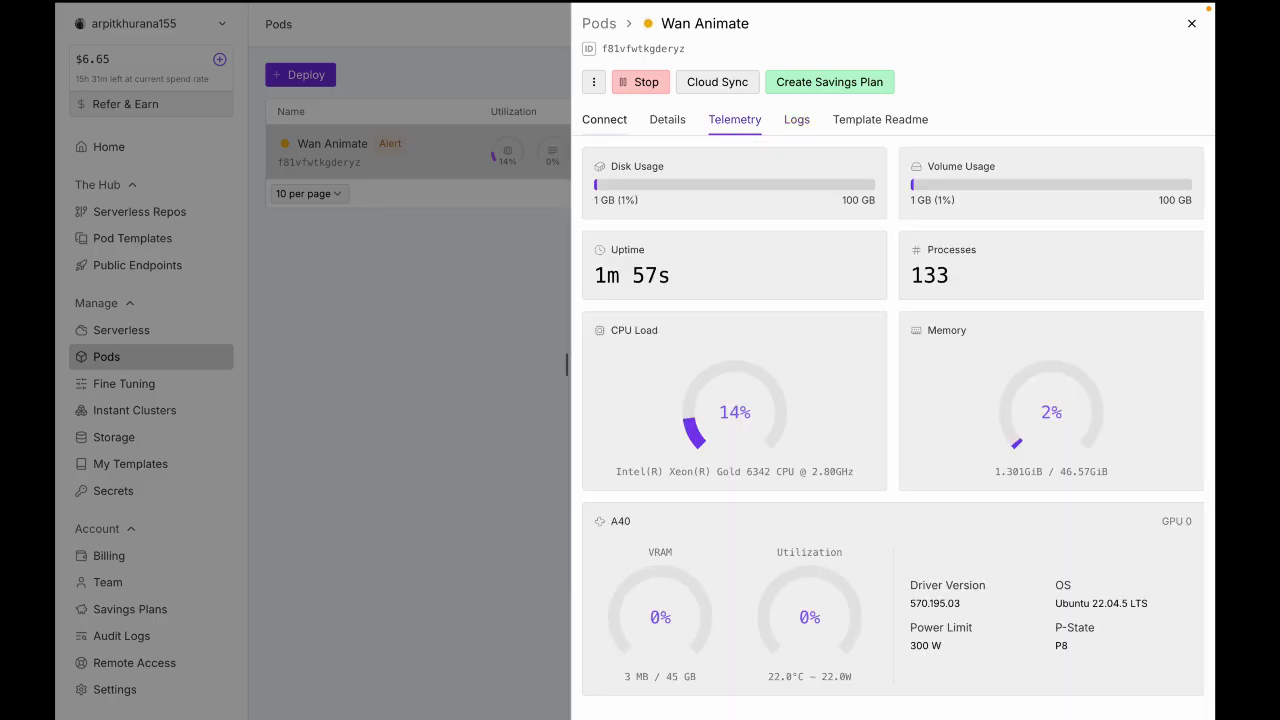
left_click(604, 120)
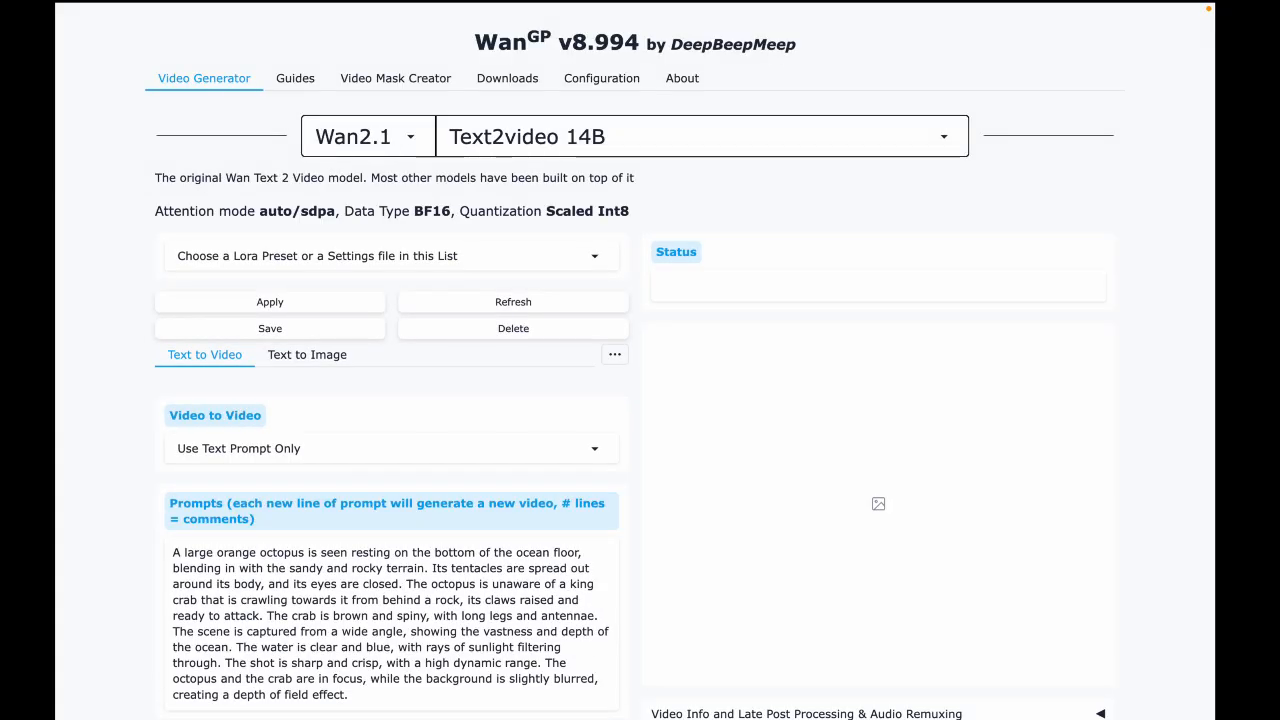
Step: Select the Wan2.2 family and its Animate model, then go to the Configuration settings
left_click(368, 136)
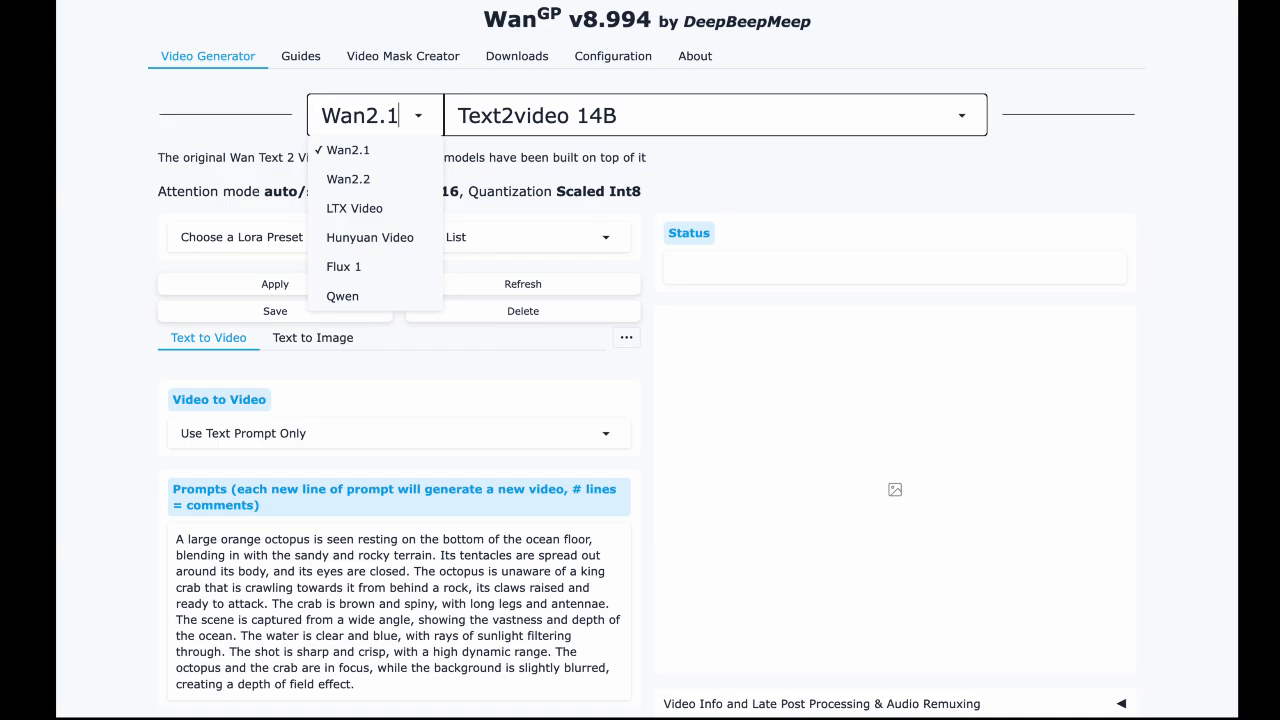
left_click(348, 180)
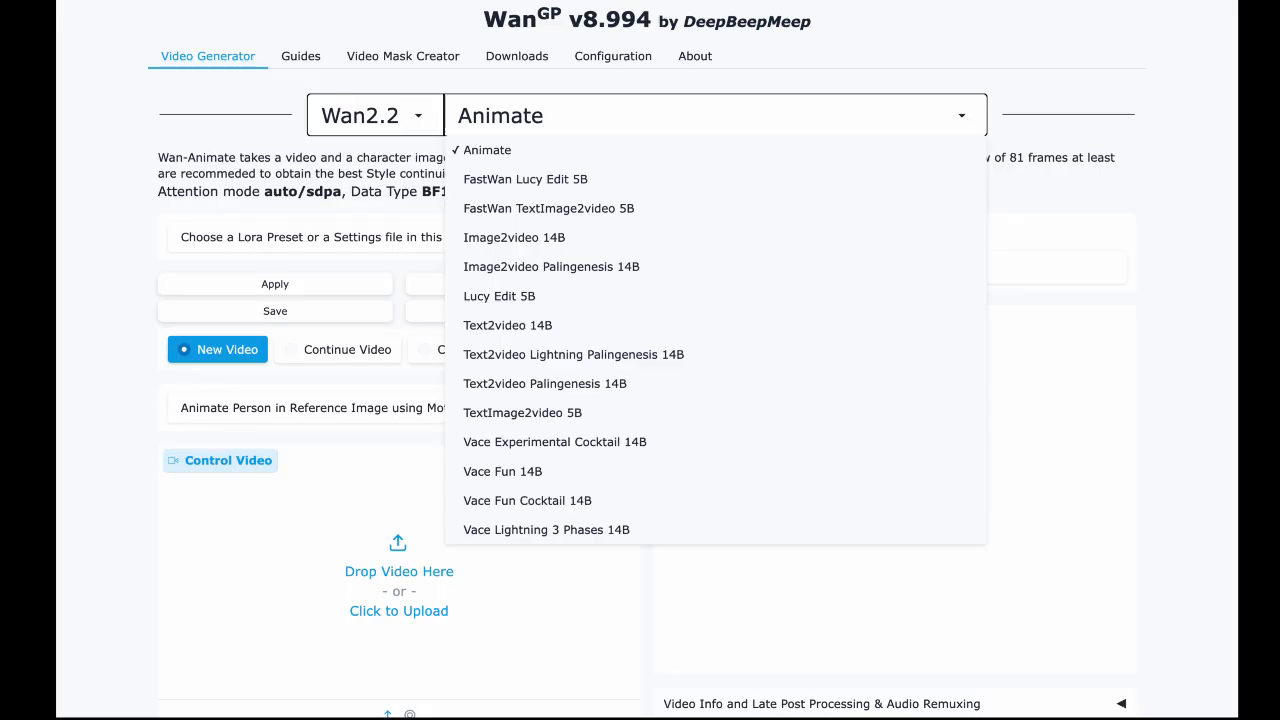
left_click(488, 150)
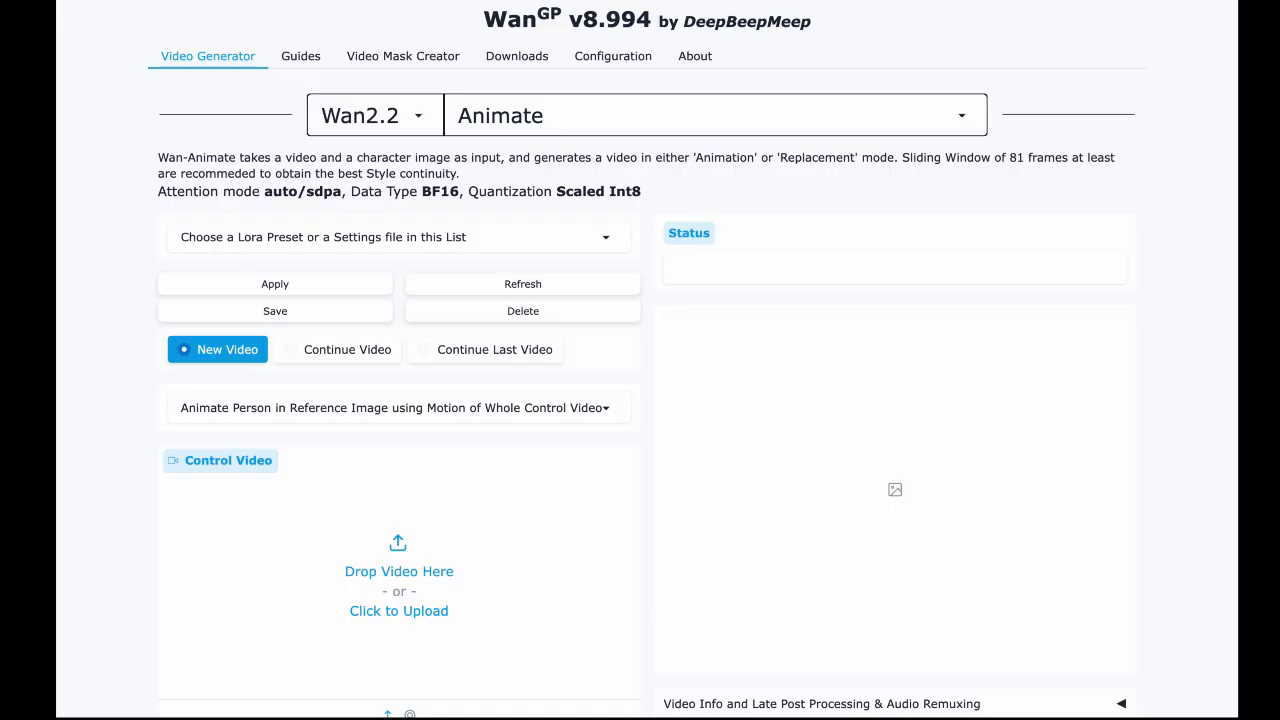
left_click(612, 56)
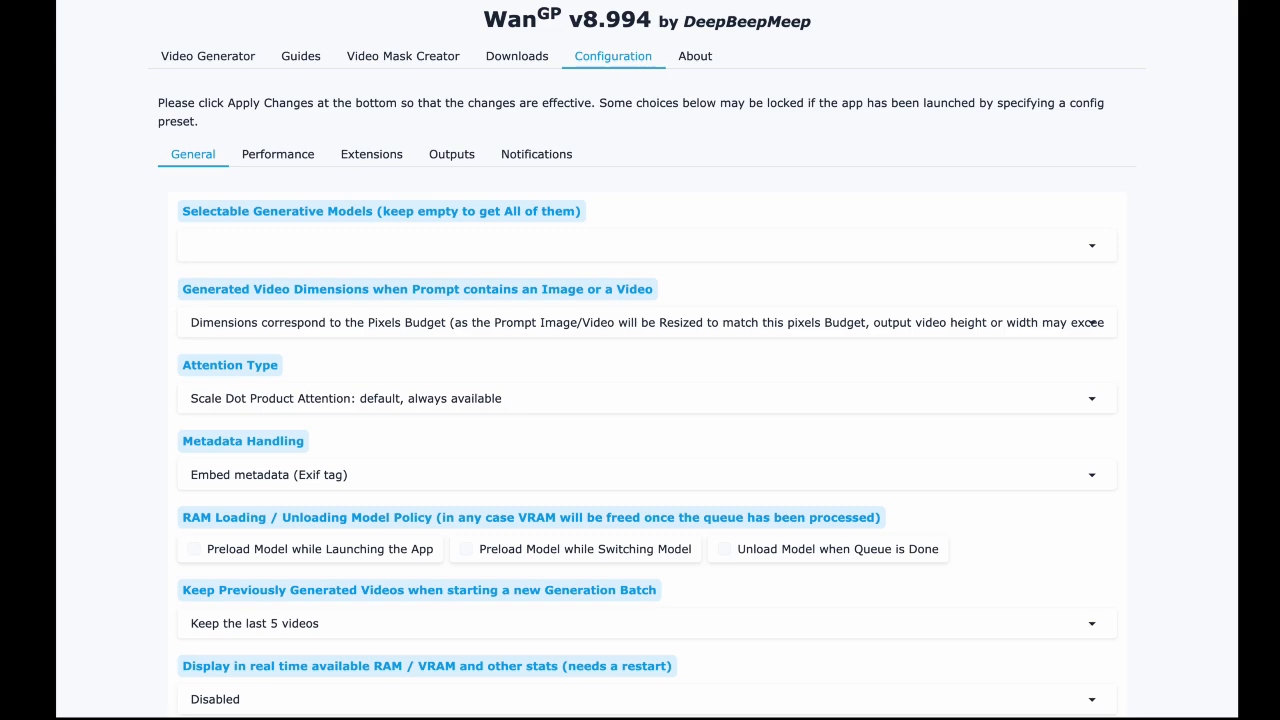
Step: Apply the General configuration changes so Animate runs with sdpa attention
scroll("down", 3)
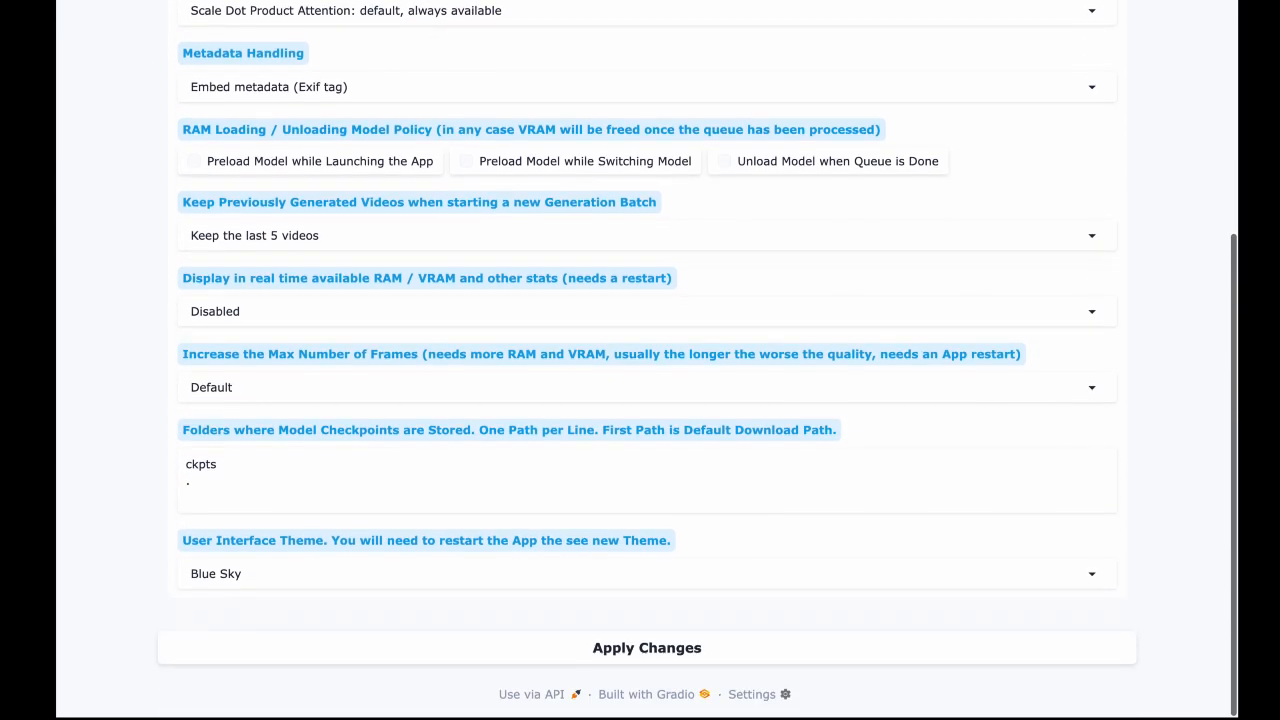
left_click(648, 648)
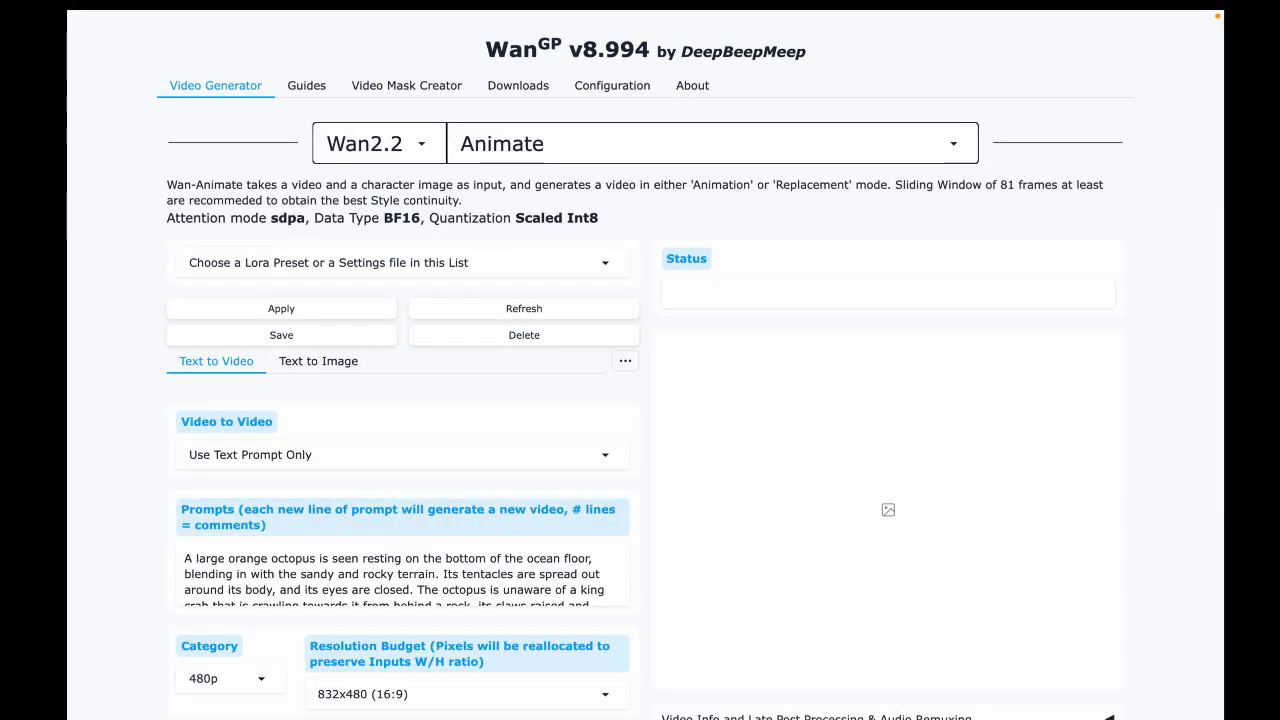
Step: Go to the Video Mask Creator to load the dancing person's control video
left_click(406, 84)
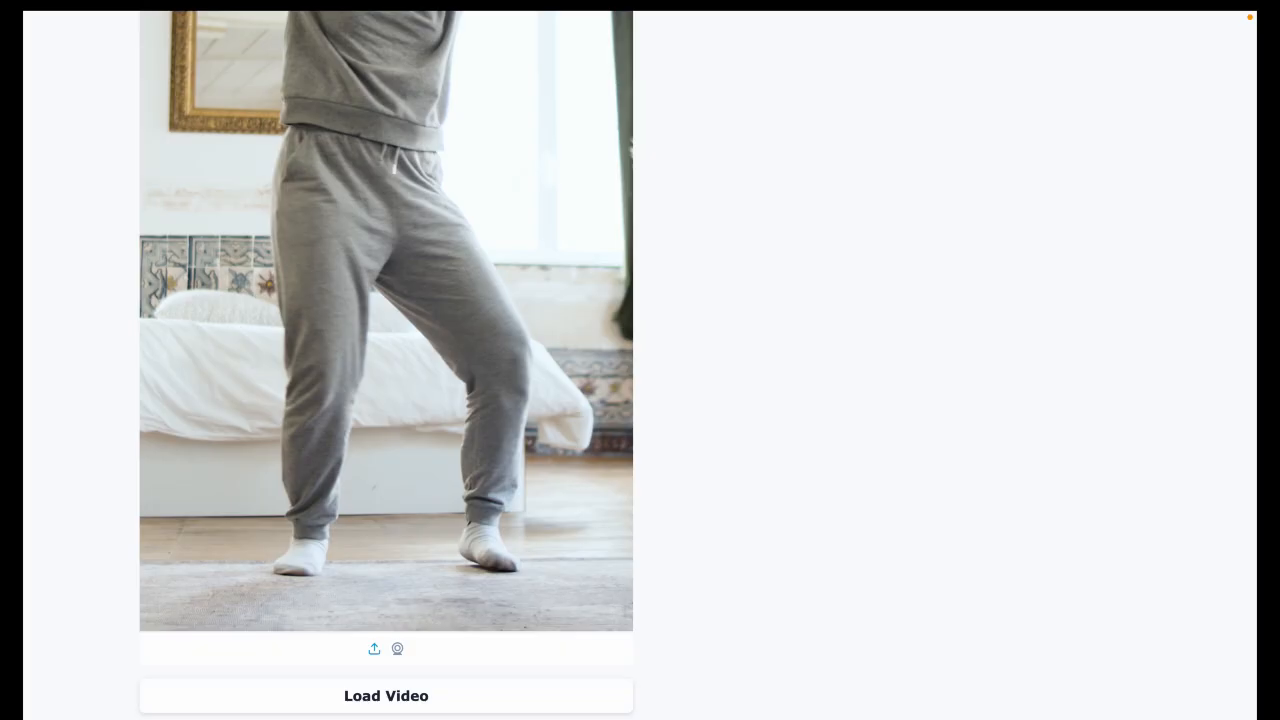
Step: Select the dancer and run Generate Video Matting to produce her mask video
left_click(386, 696)
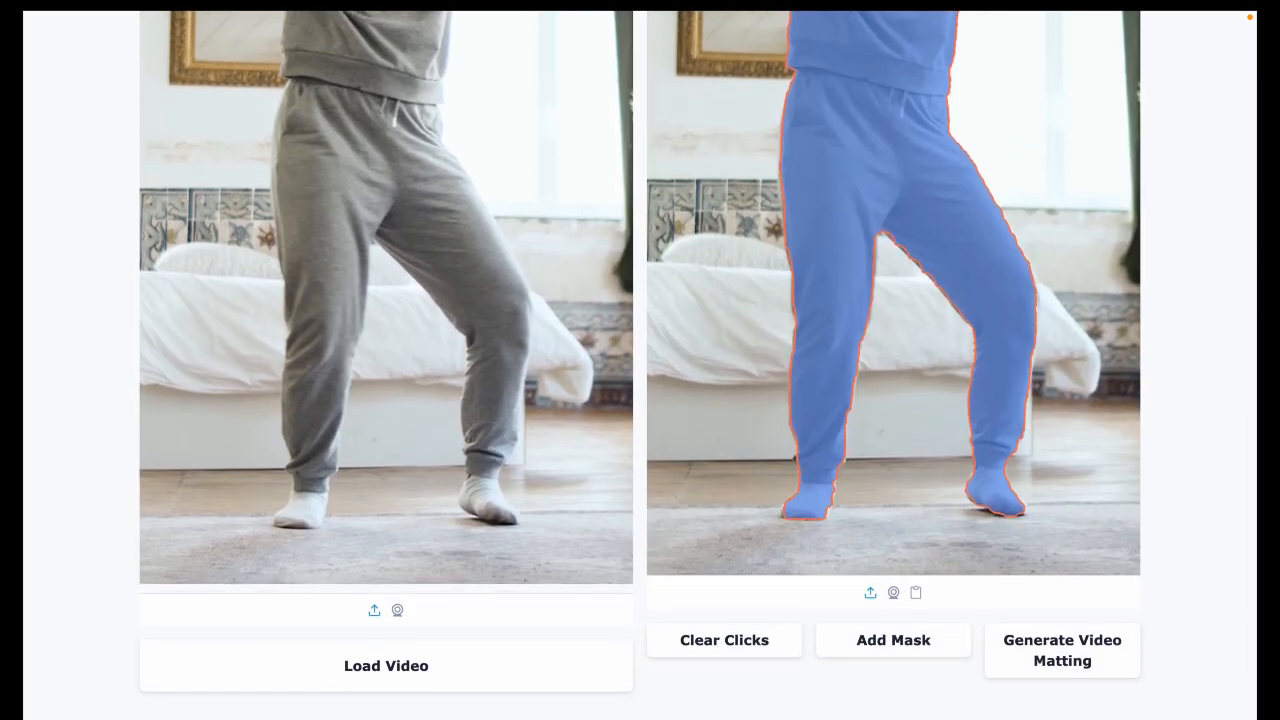
mouse_move(1062, 650)
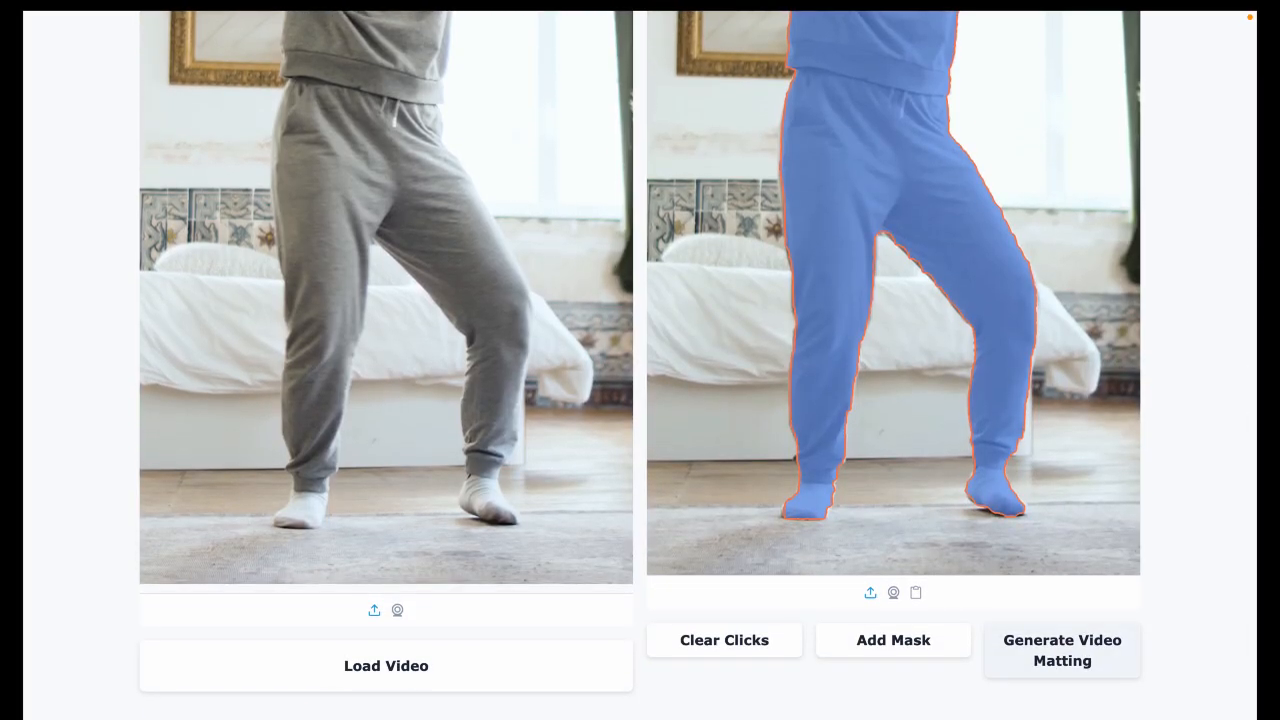
scroll("down", 3)
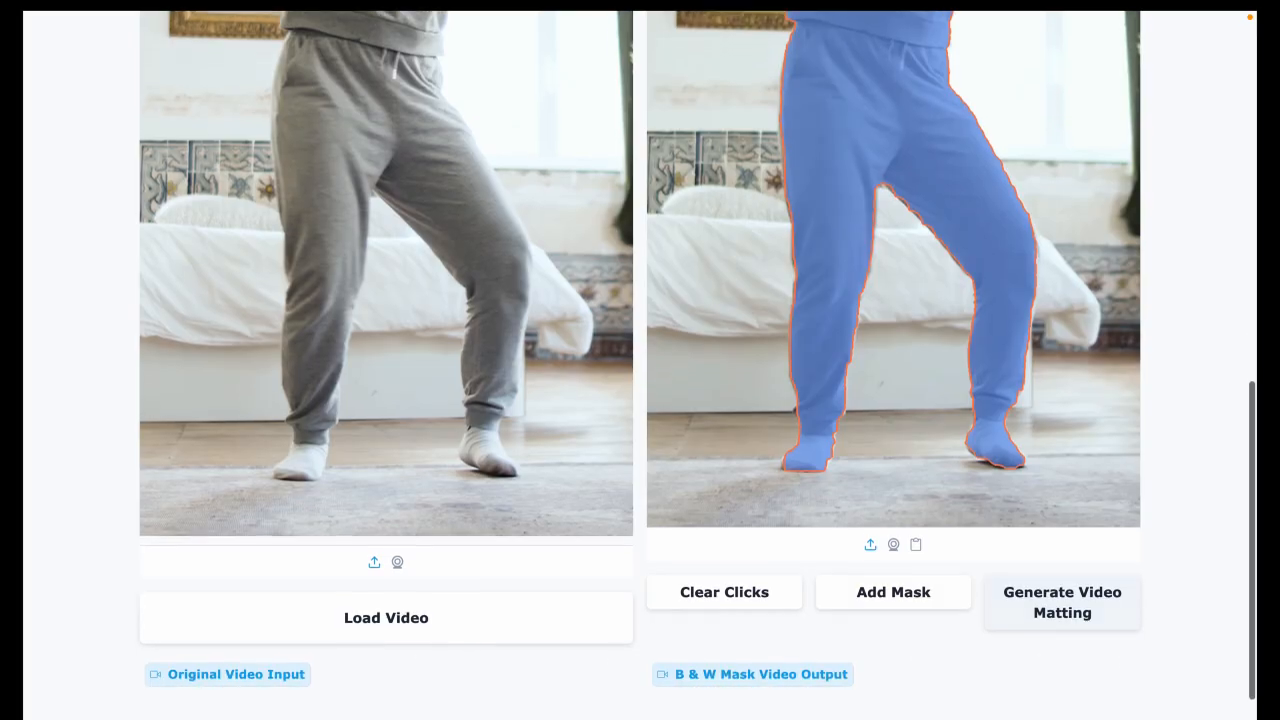
left_click(1062, 602)
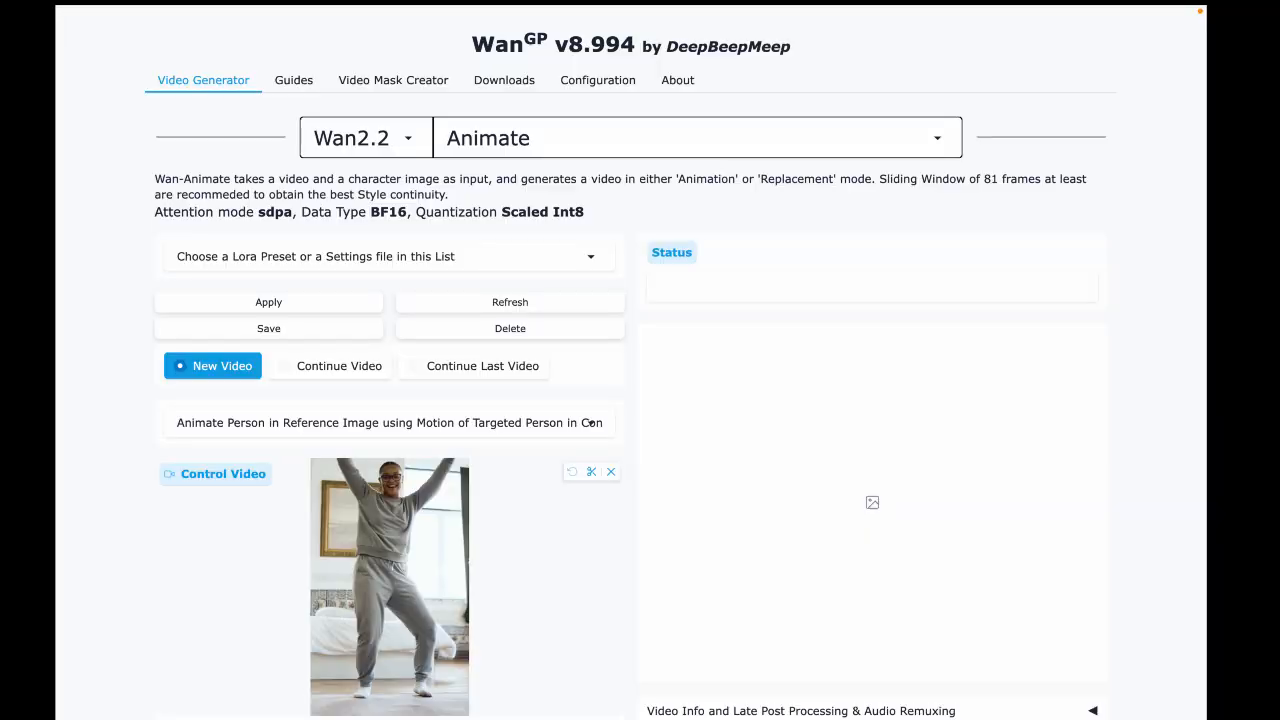
Step: Choose 'Animate Person in Reference Image using Motion of Targeted Person in Control Video'
scroll("down", 3)
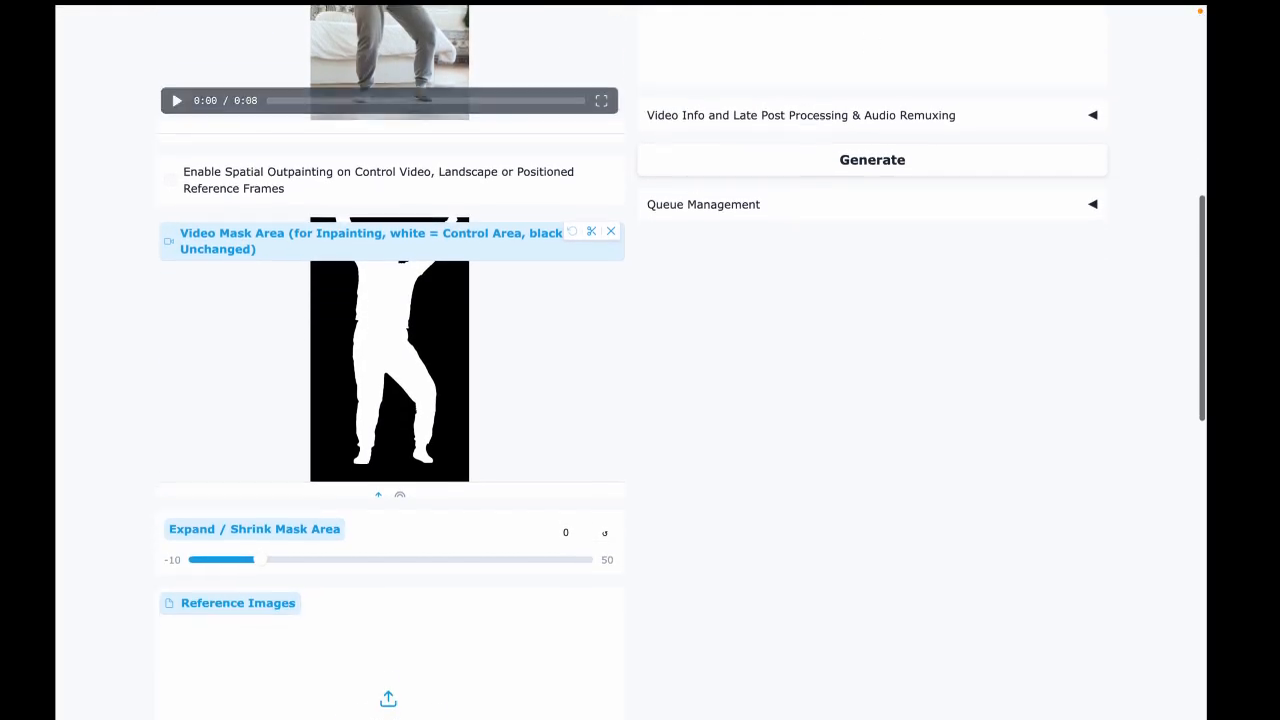
scroll("down", 3)
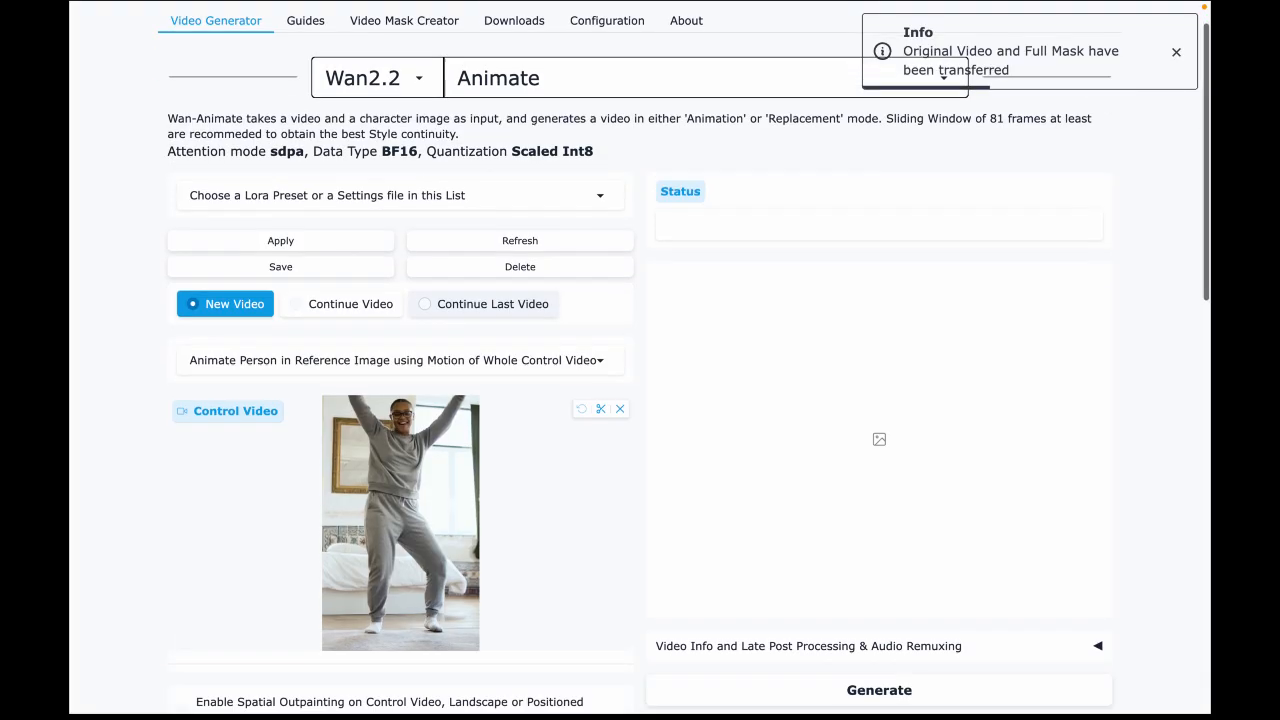
left_click(396, 360)
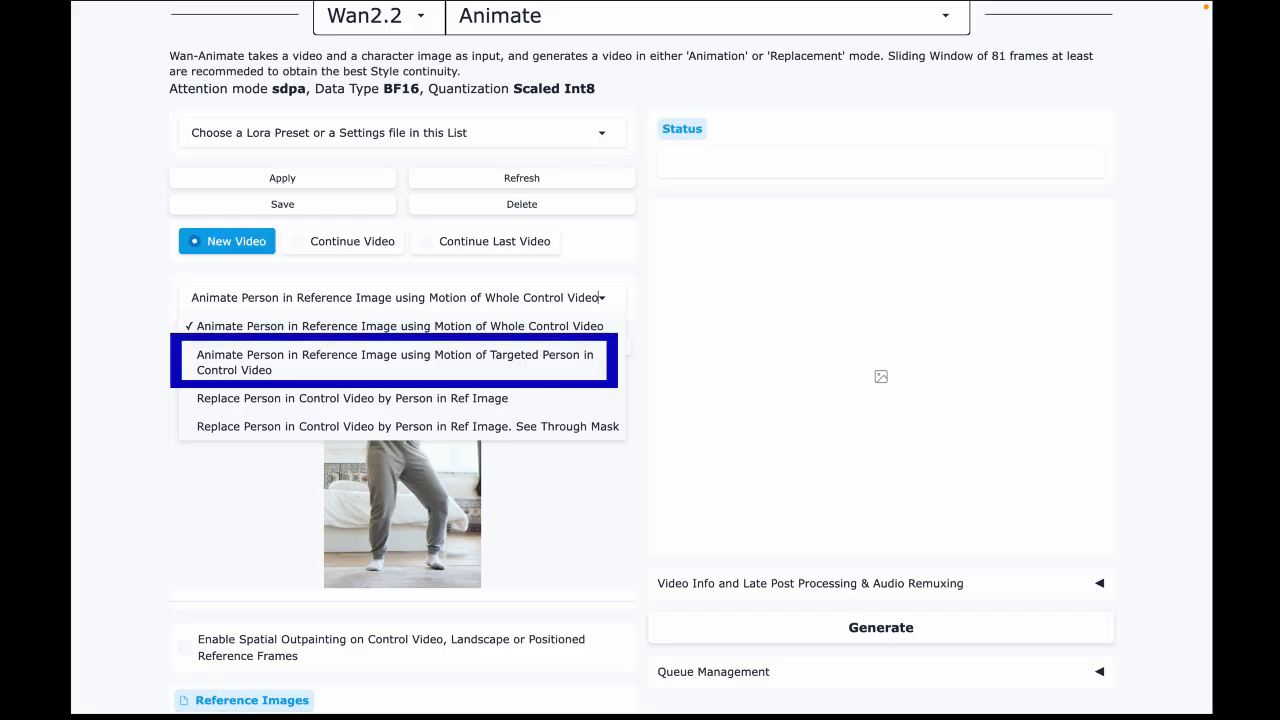
left_click(392, 362)
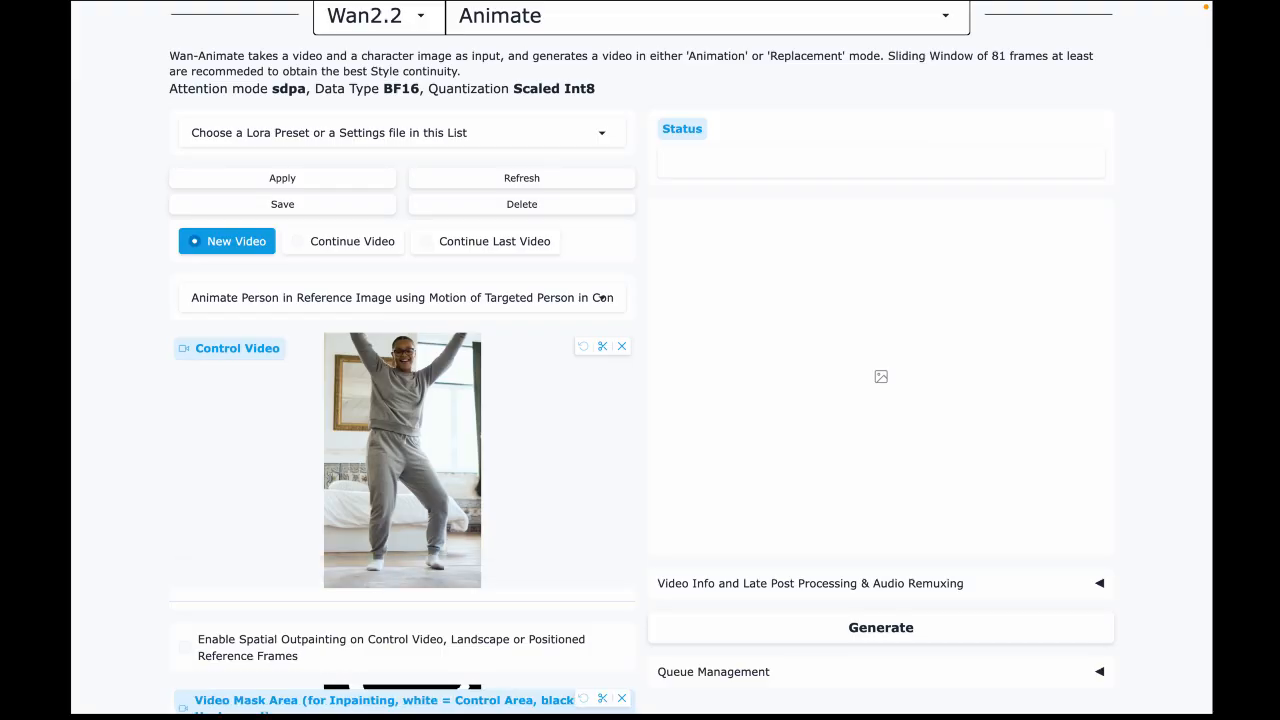
scroll("down", 3)
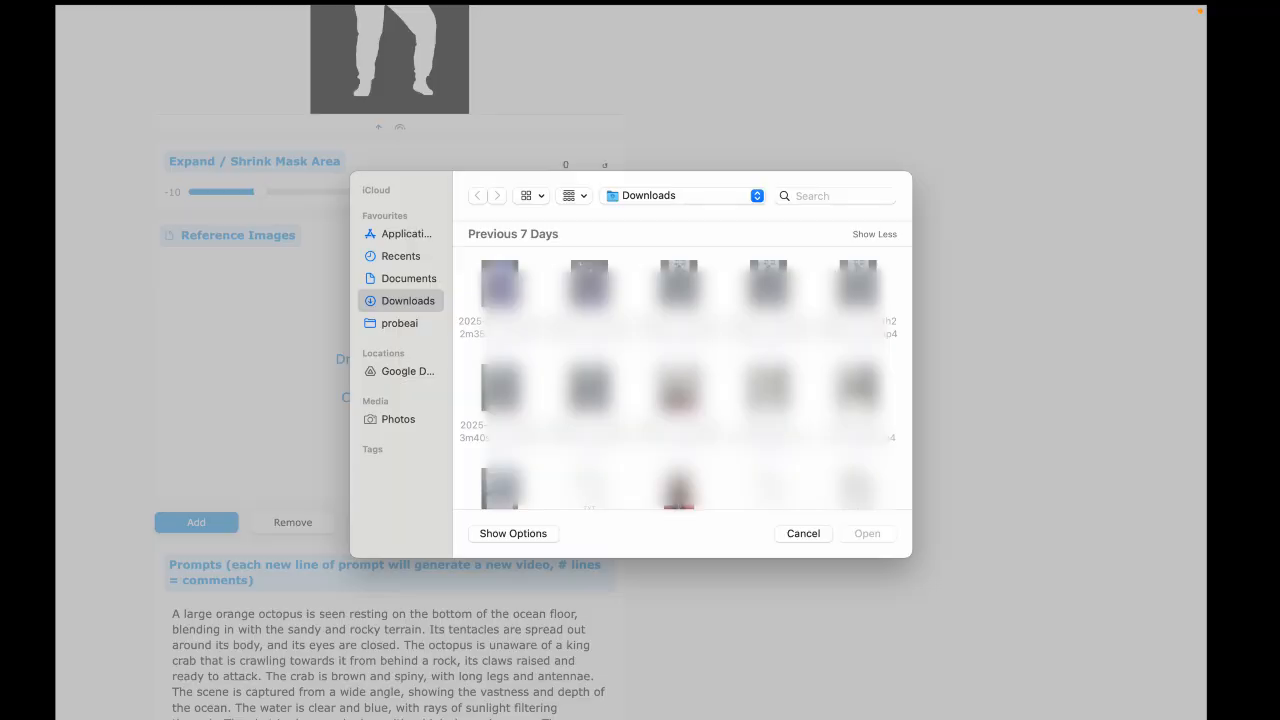
Step: Load the black-dress woman's photo from Downloads as reference image and set resolution 480x832 (9:16)
left_click(680, 488)
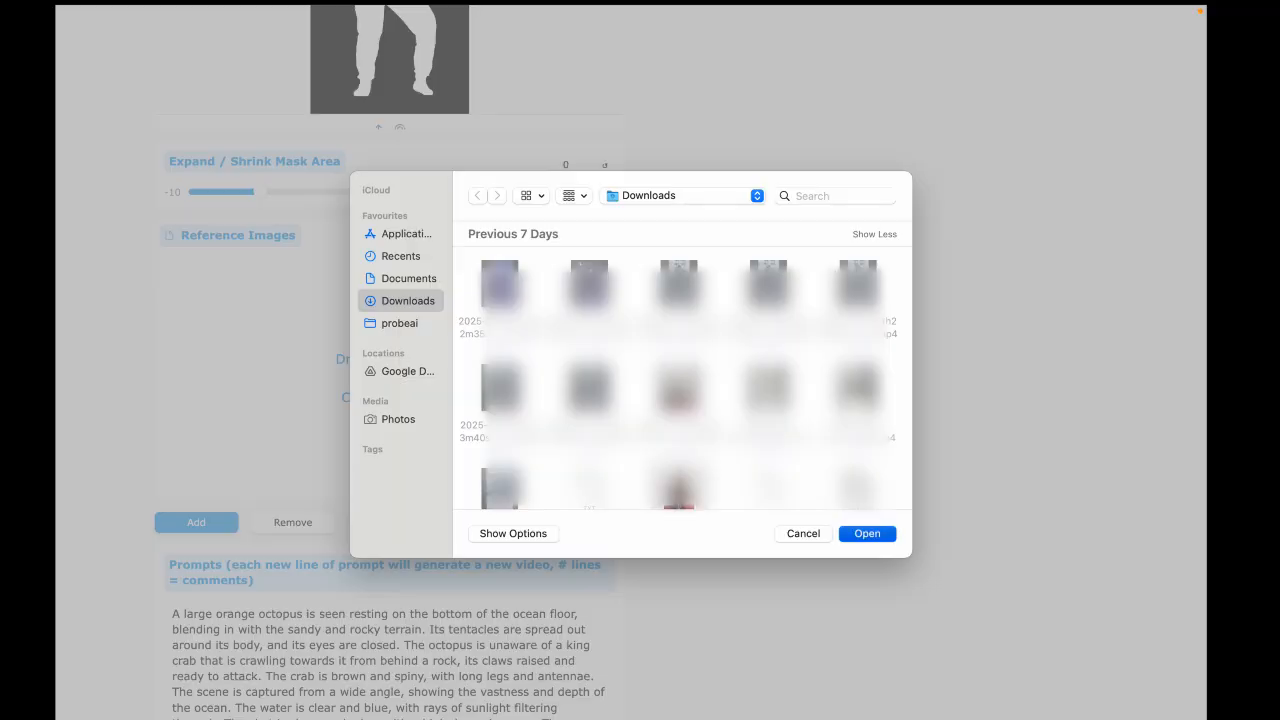
left_click(866, 532)
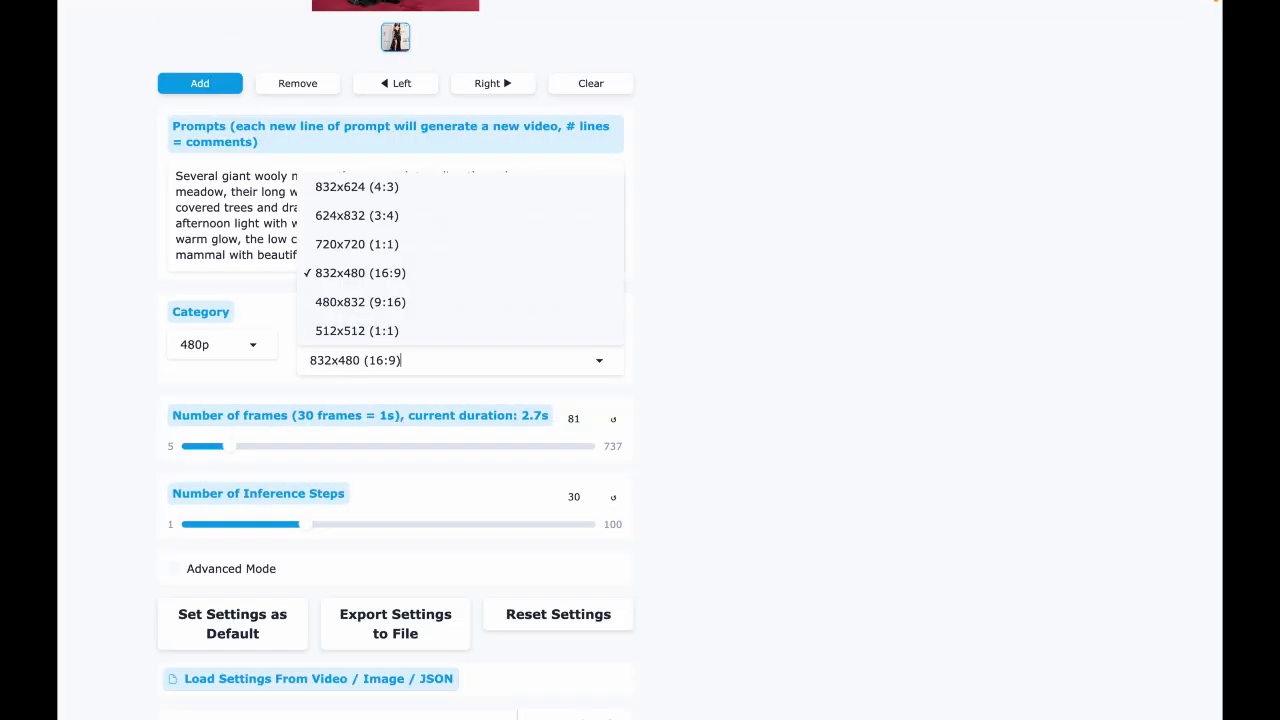
left_click(360, 300)
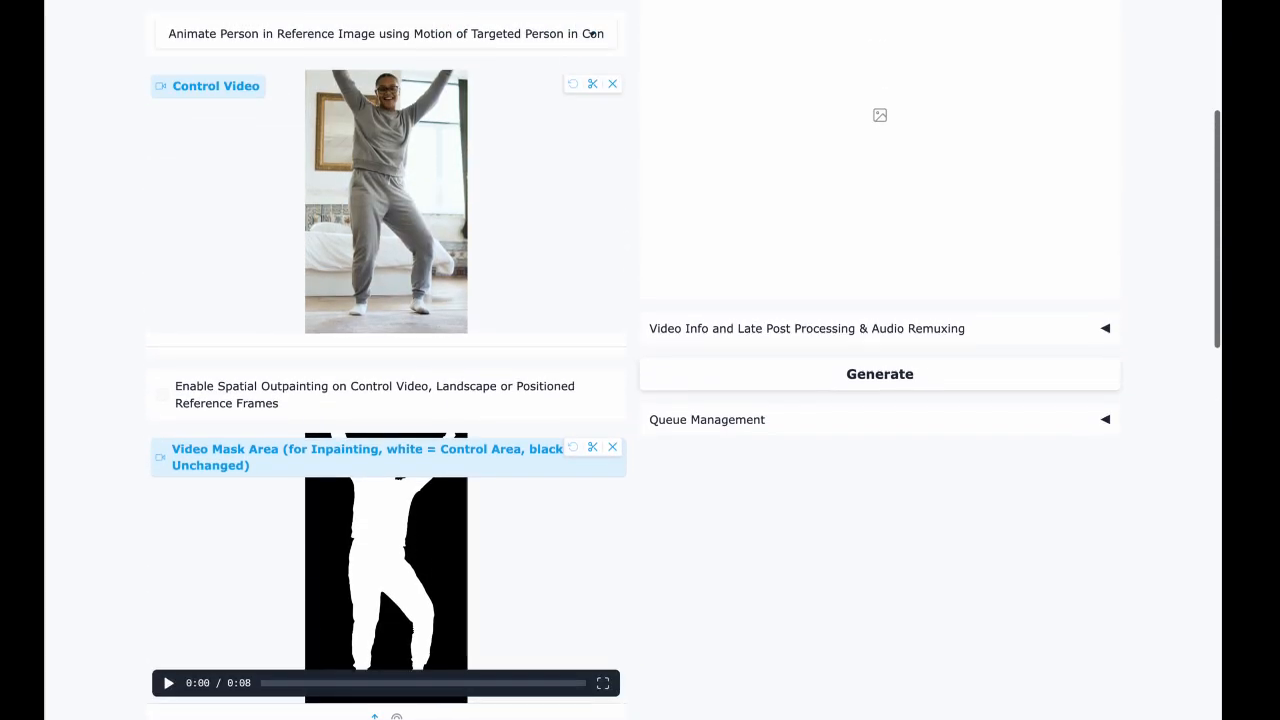
scroll("down", 3)
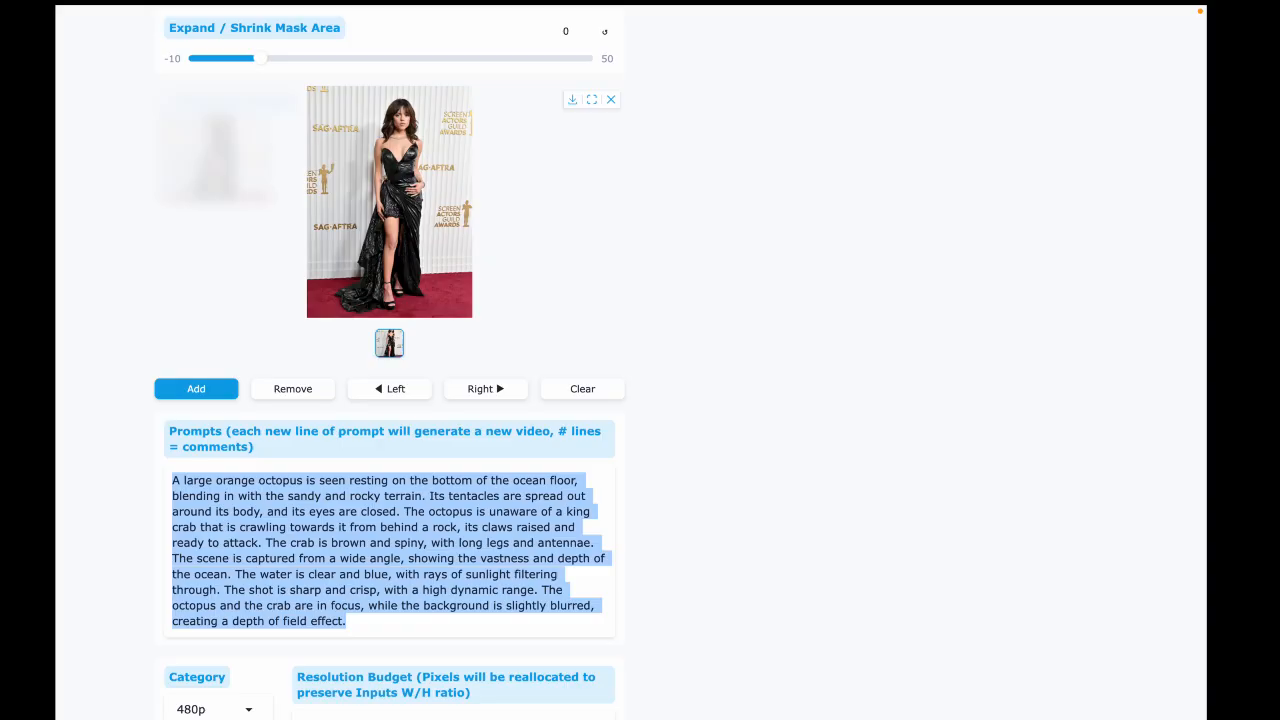
Step: Replace the prompt with 'girl dancing'
type("girl dancing")
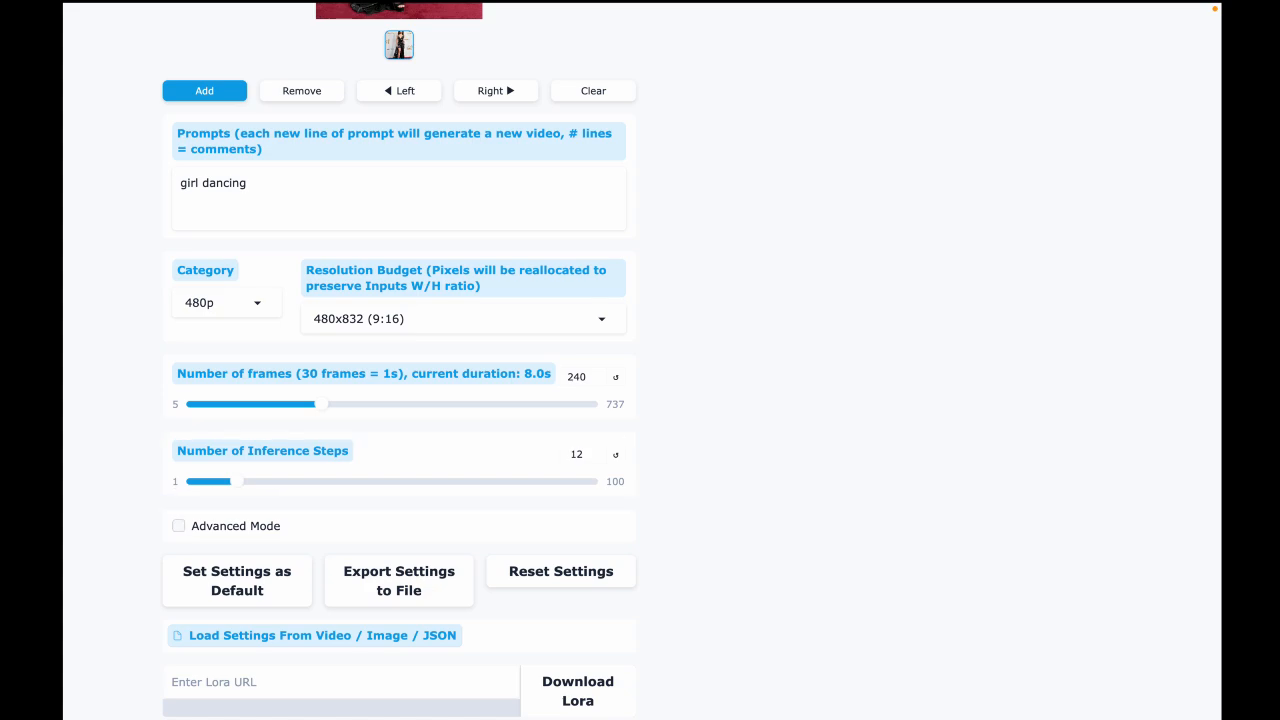
Step: Enable Advanced Mode and keep the lightx2v LoRA at multiplier 1
left_click(178, 524)
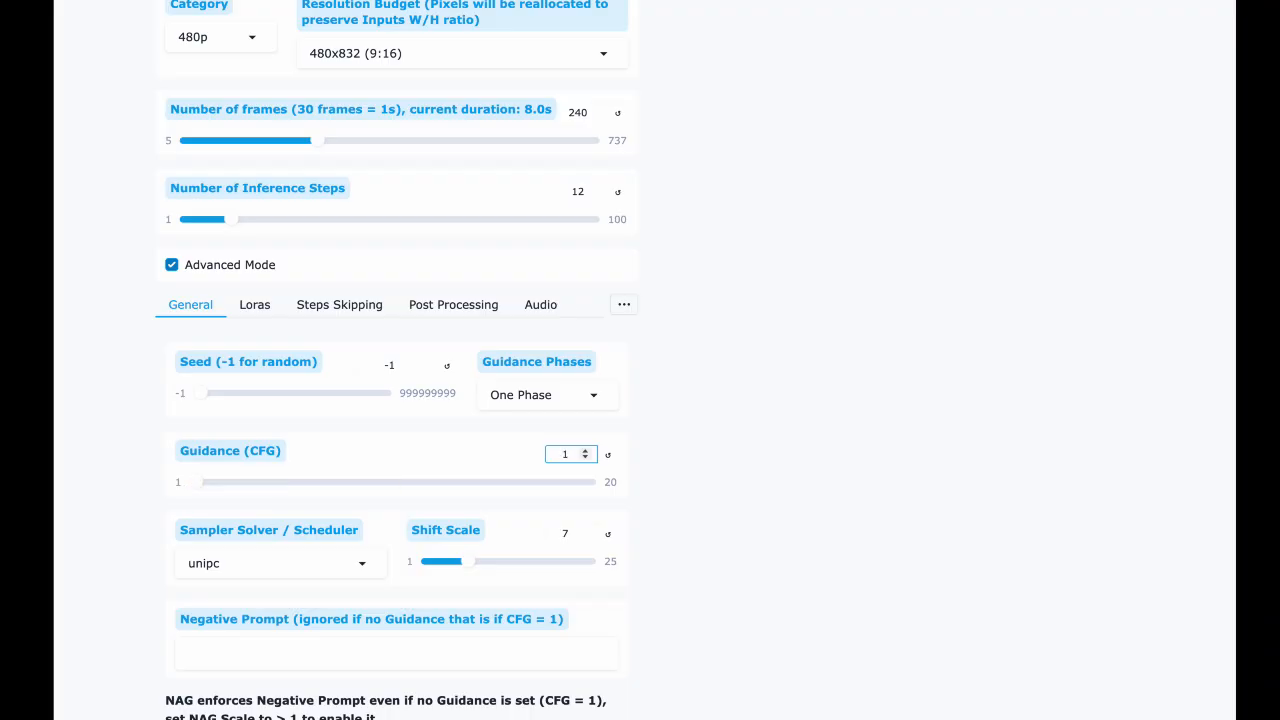
left_click(254, 304)
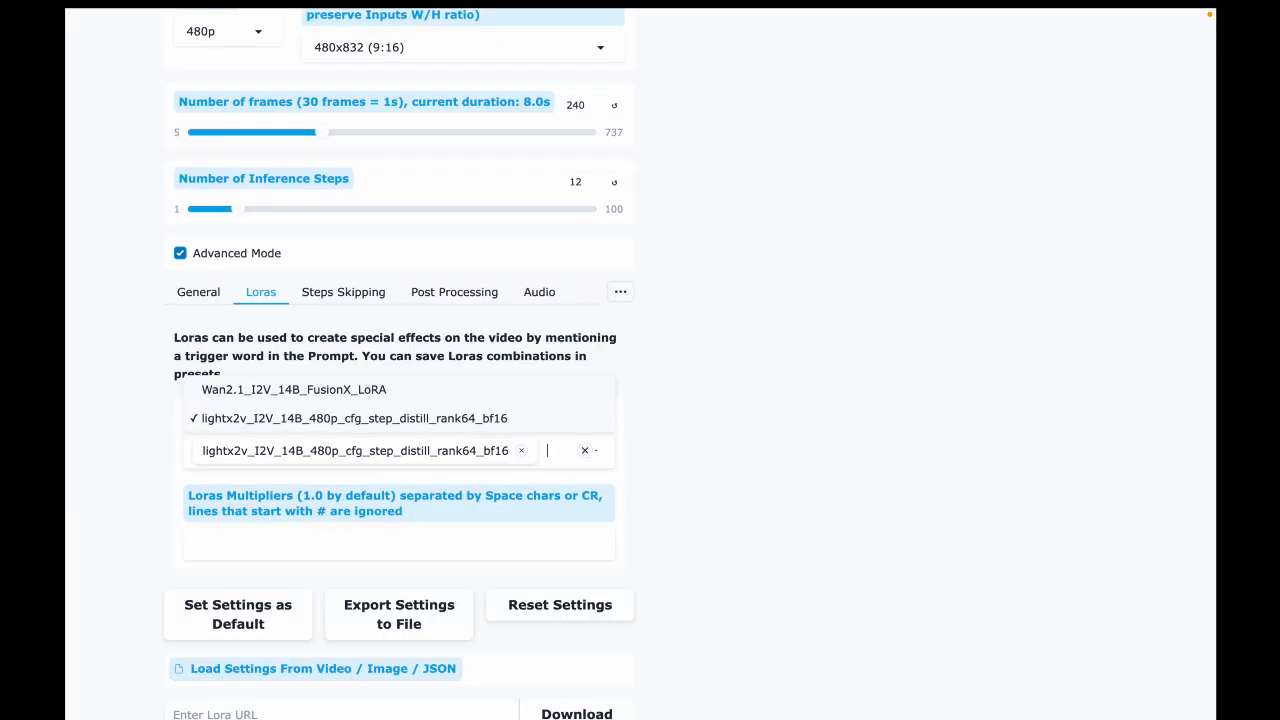
left_click(294, 388)
type("1.")
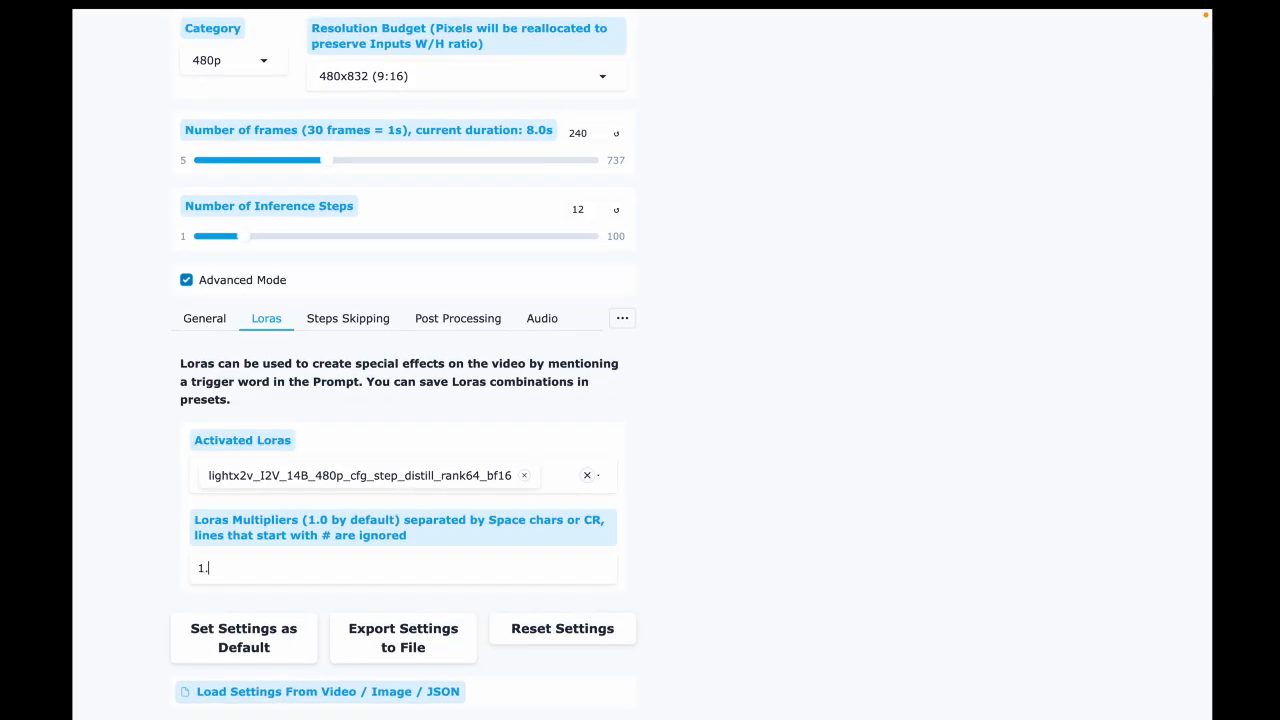
Step: Set Skip Steps Cache Type to Tea Cache under Steps Skipping
left_click(348, 318)
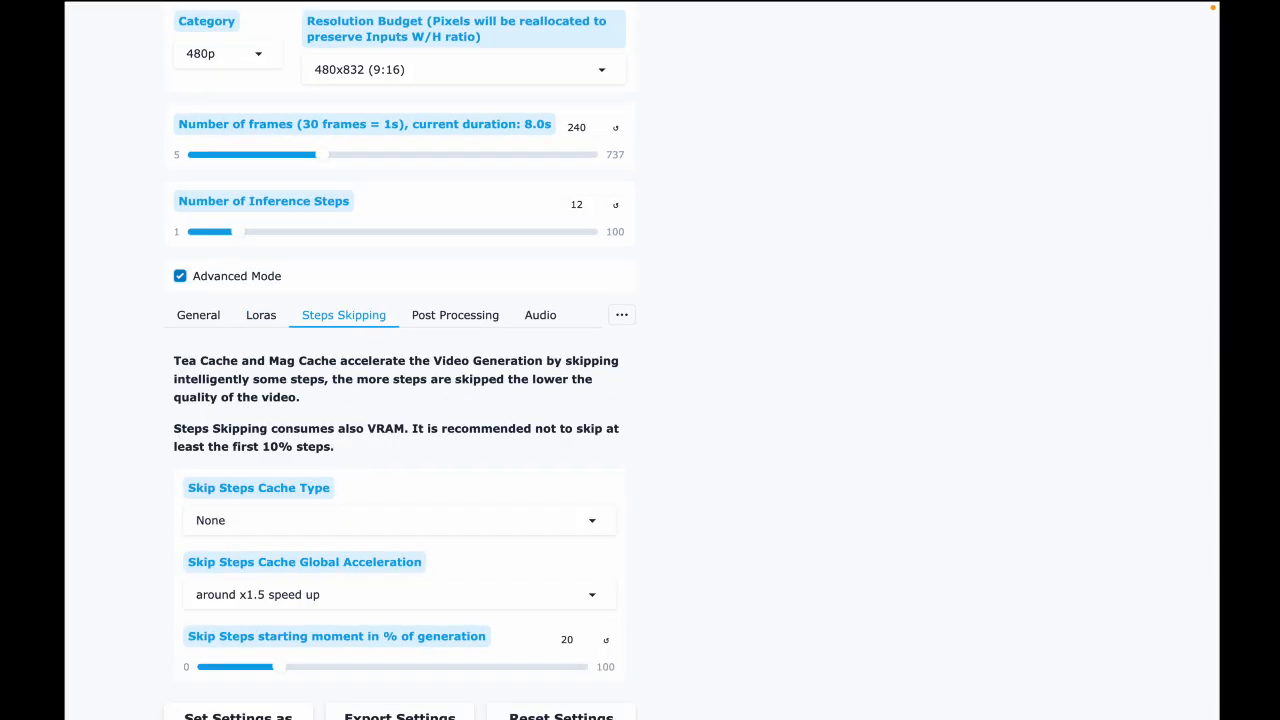
left_click(398, 520)
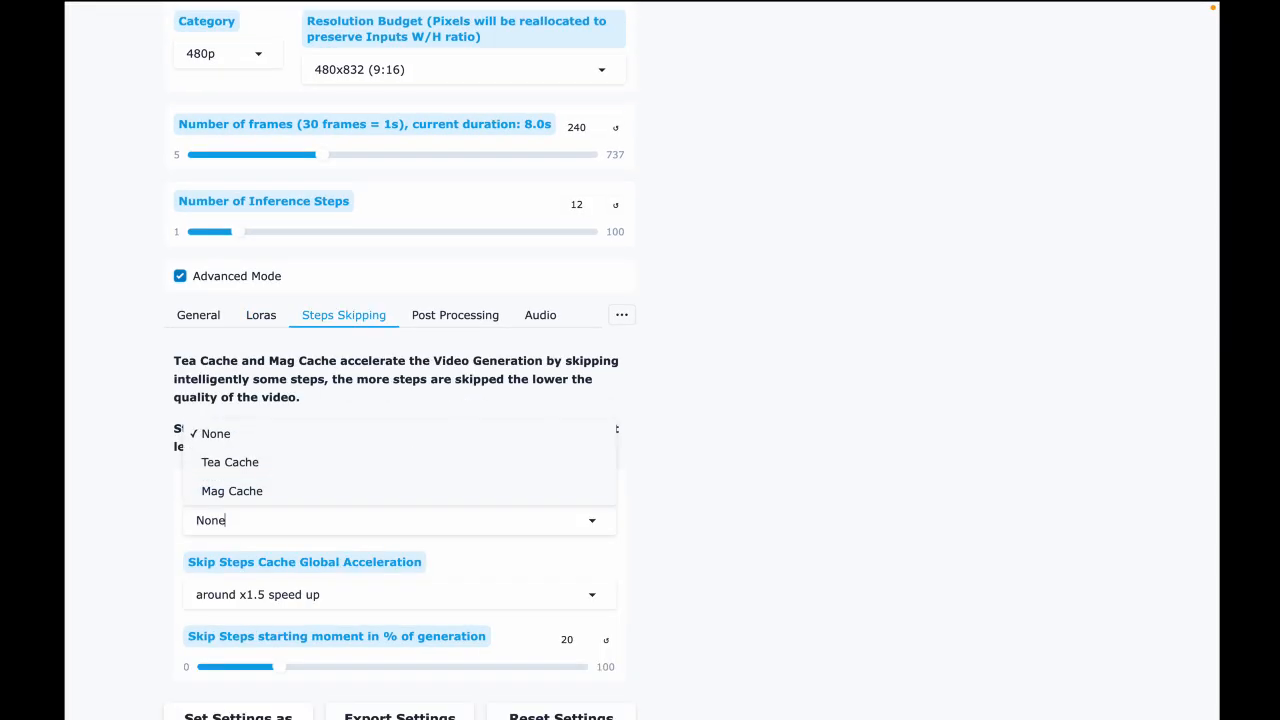
left_click(230, 462)
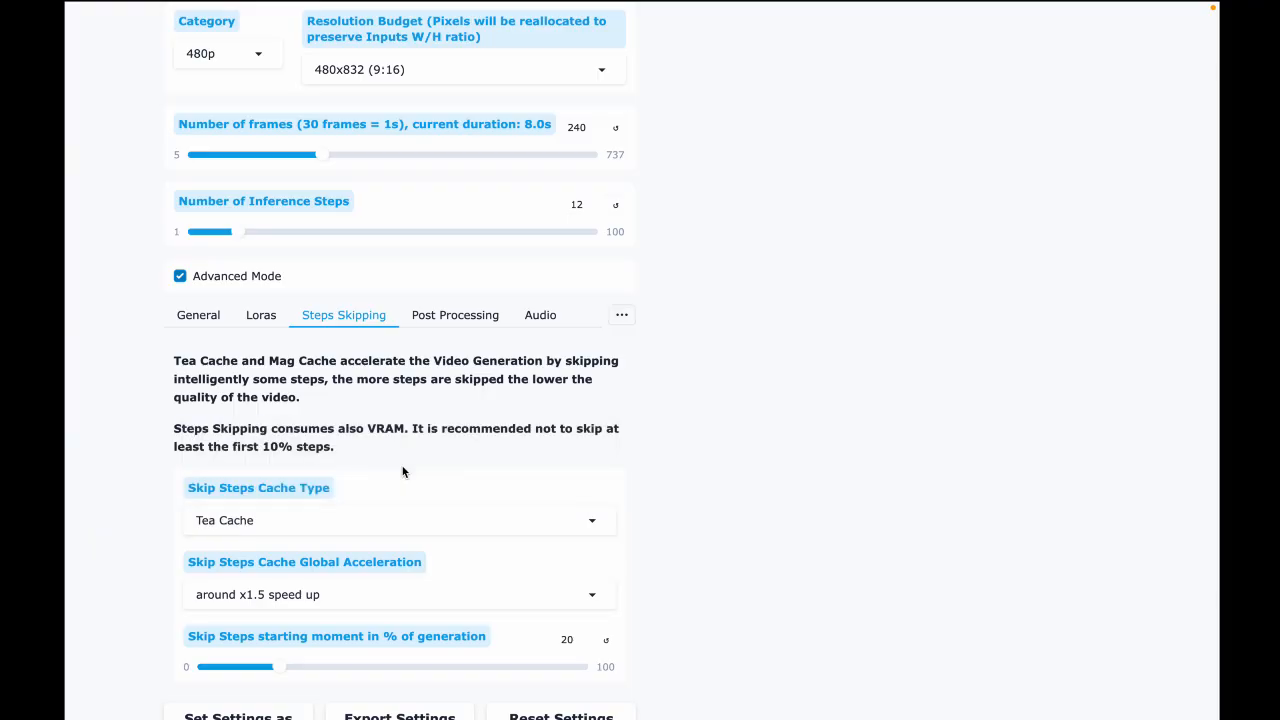
scroll("down", 3)
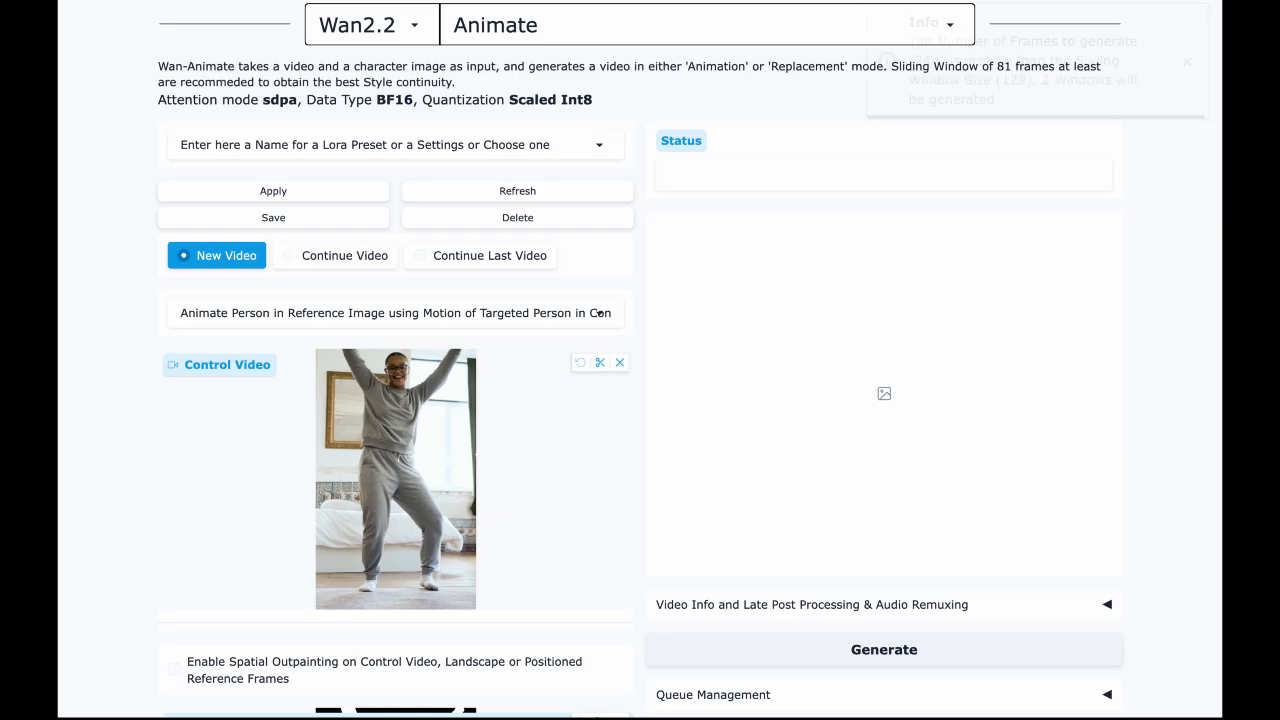
Step: Start the Animate generation of the reference woman dancing
left_click(884, 648)
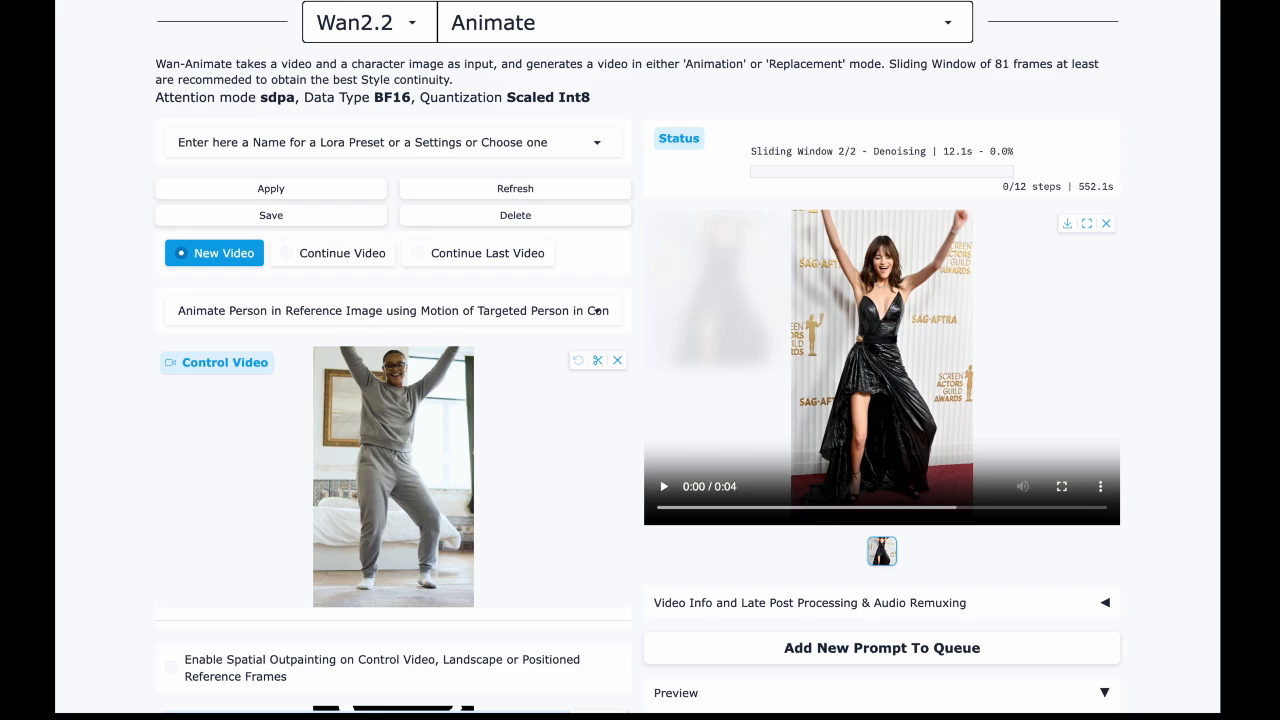
left_click(664, 486)
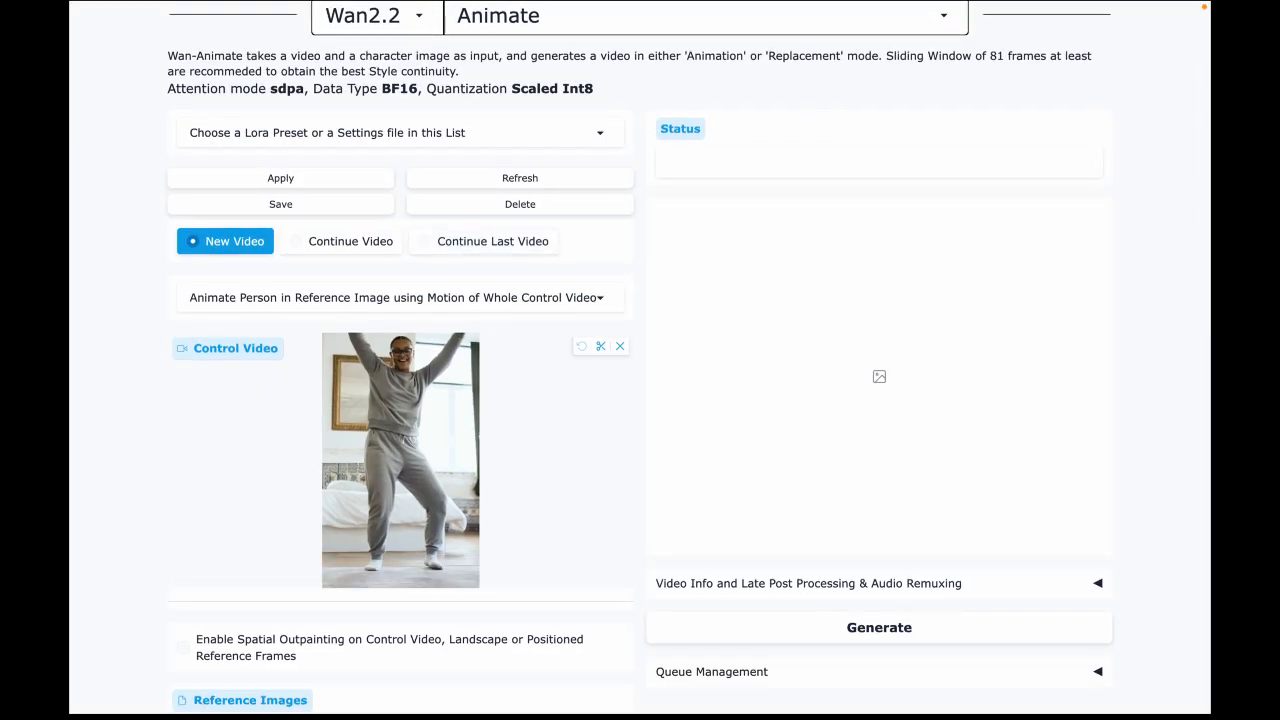
left_click(398, 296)
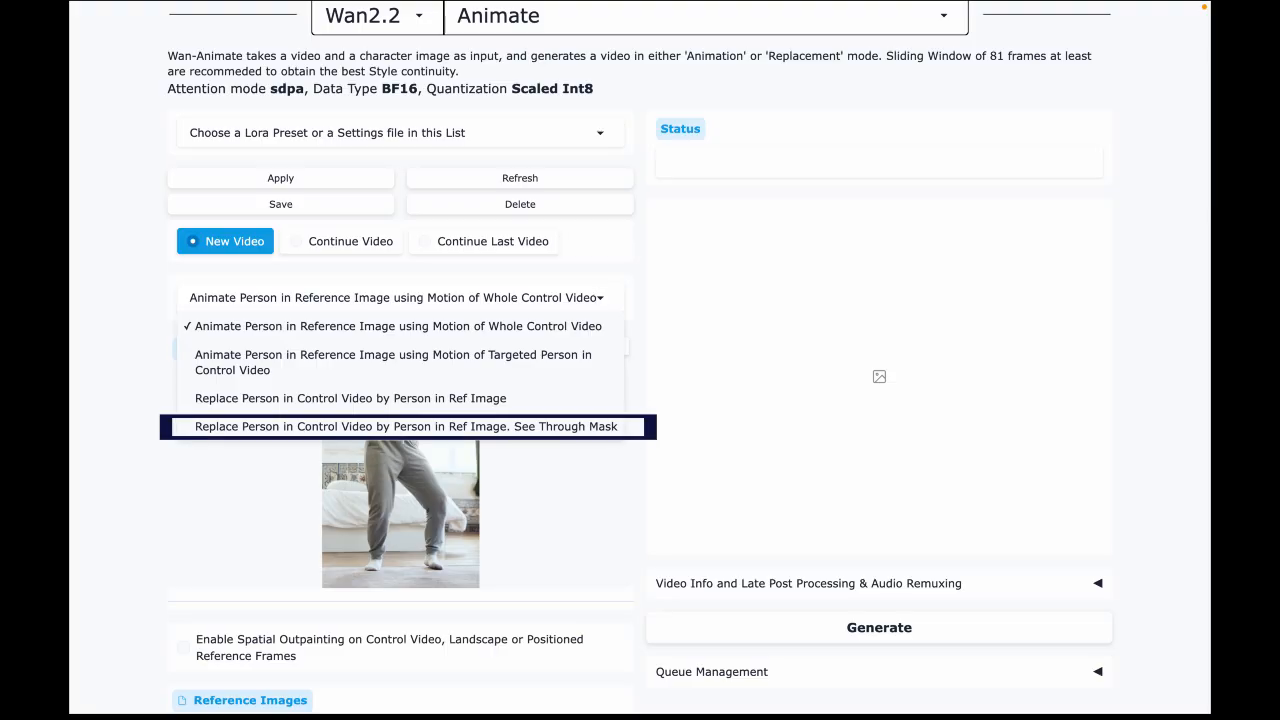
mouse_move(408, 426)
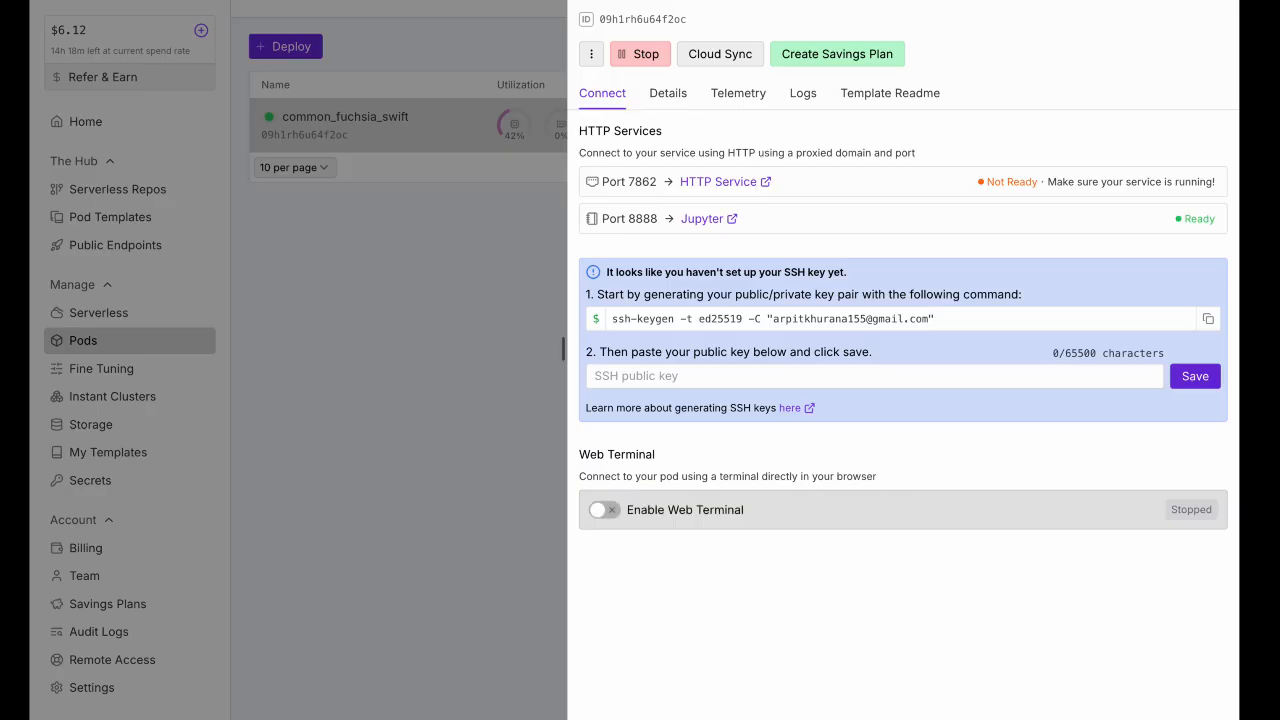
Step: Enable the pod's web terminal and run tail -n 200 -f /workspace/wan2gp.log
left_click(604, 510)
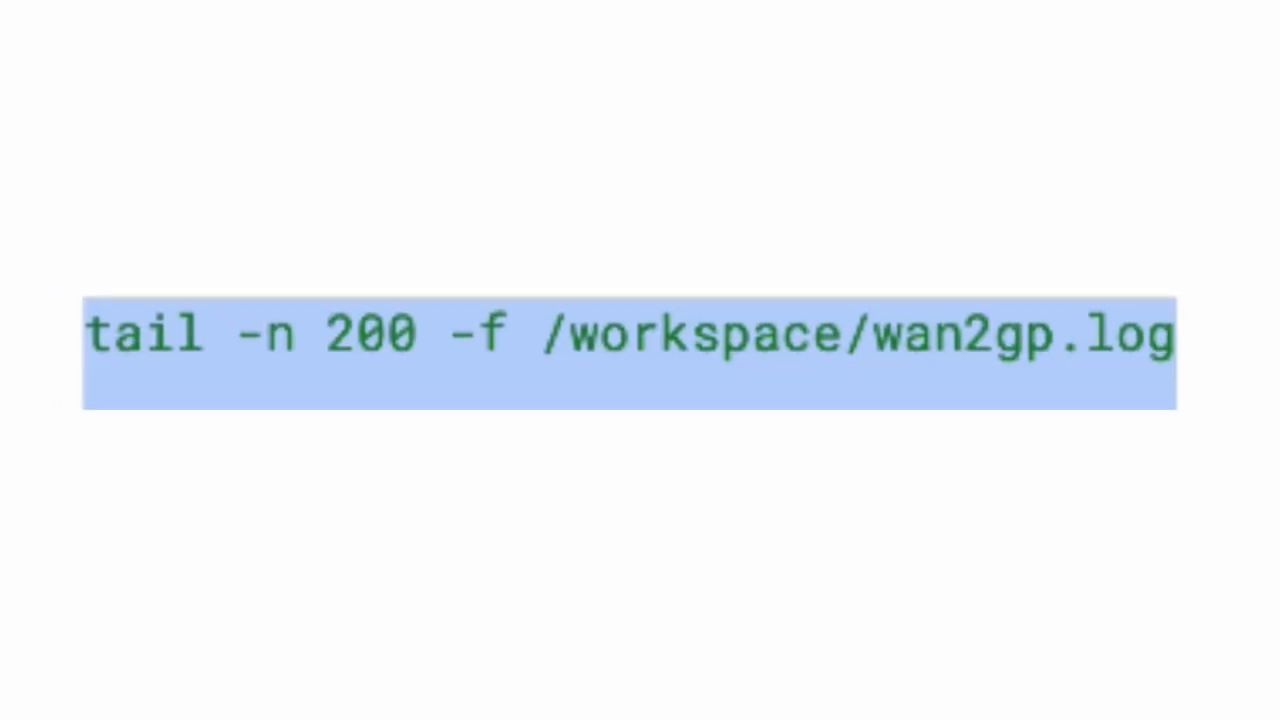
key("Return")
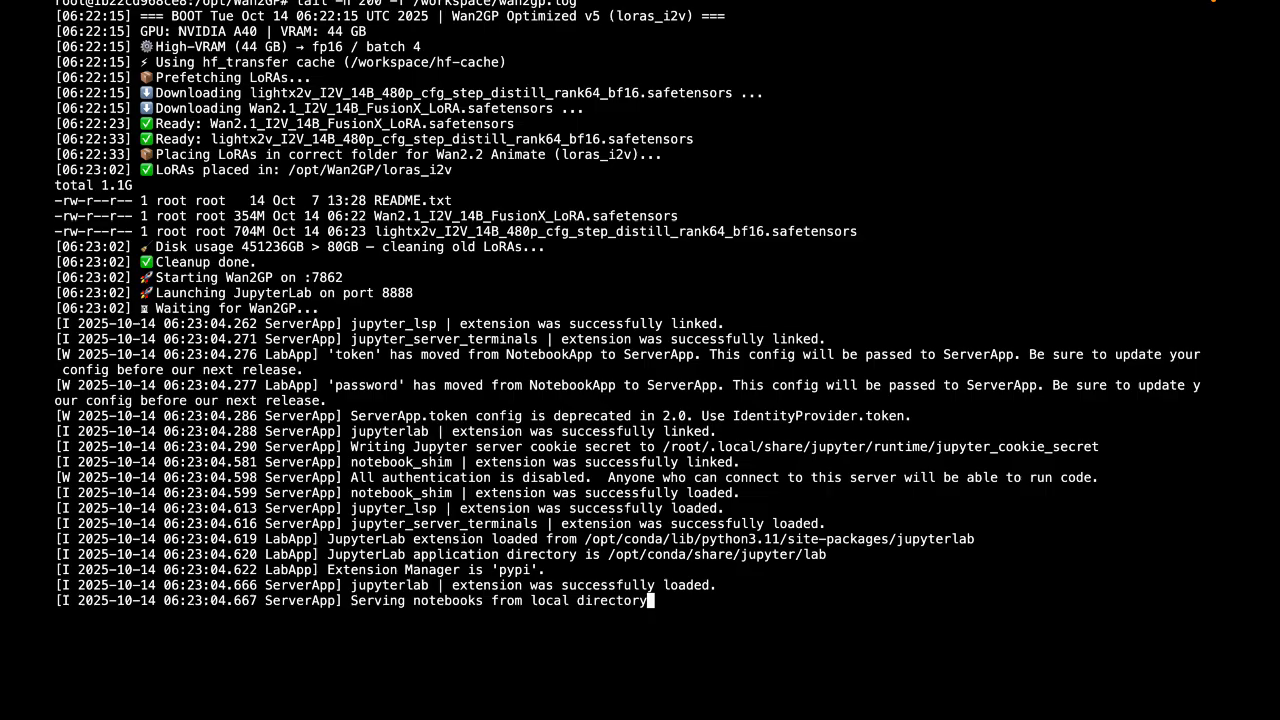
scroll("down", 3)
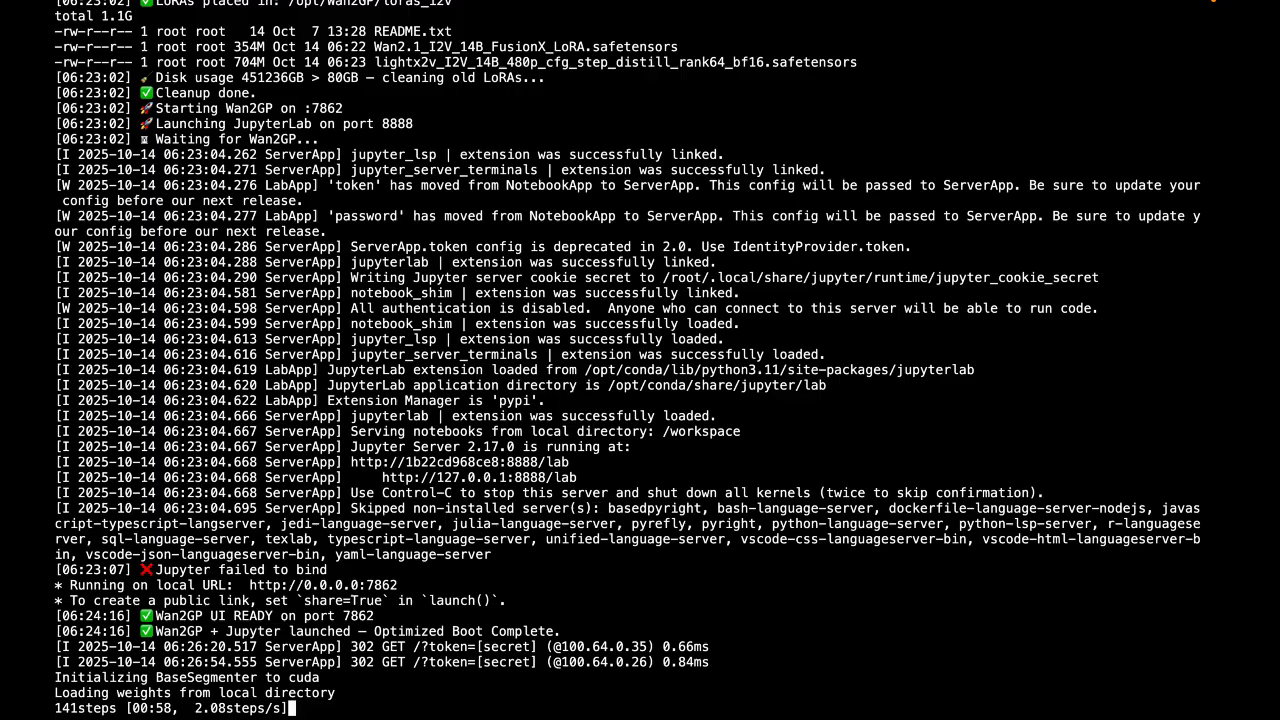